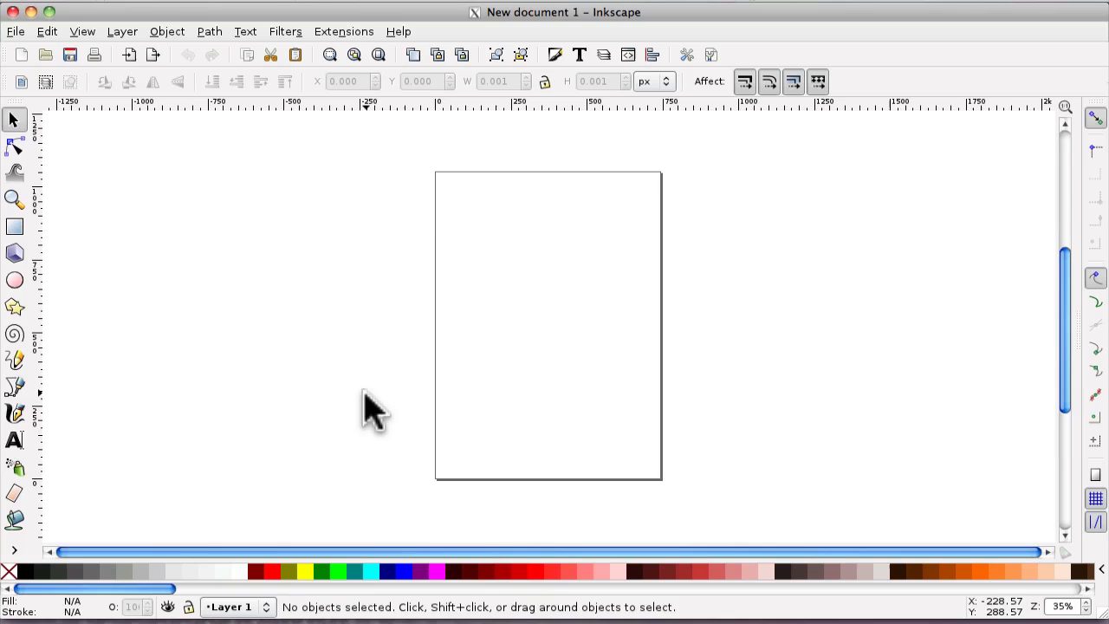
pyautogui.moveTo(364, 430)
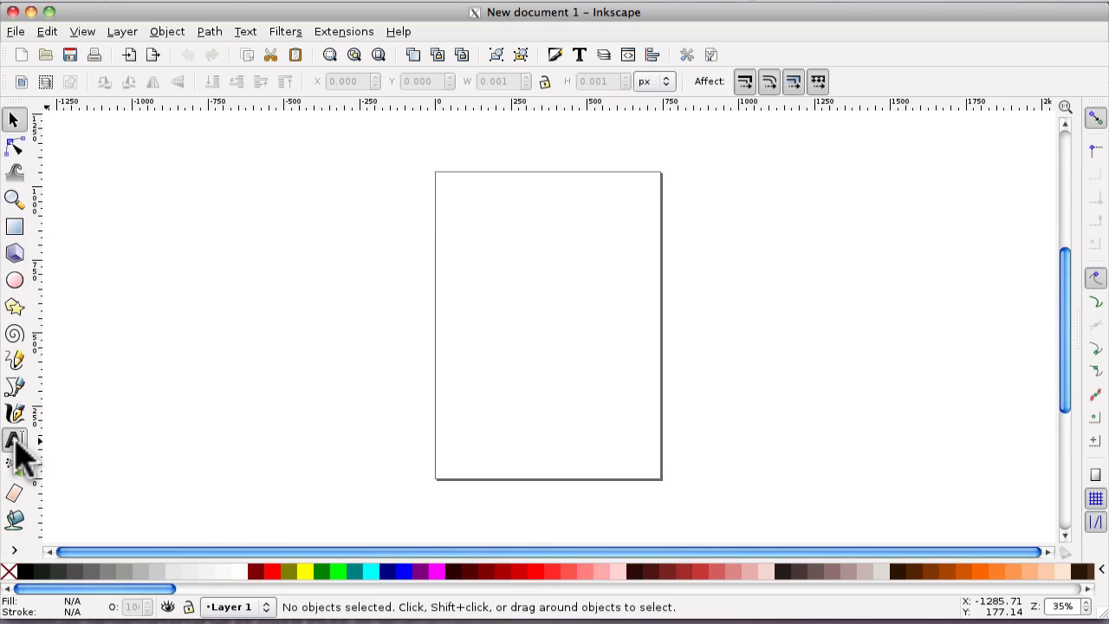
# Write the word 'Inside' left of the page and drag a corner handle to enlarge it several times.
pyautogui.click(14, 440)
pyautogui.write('Inst')
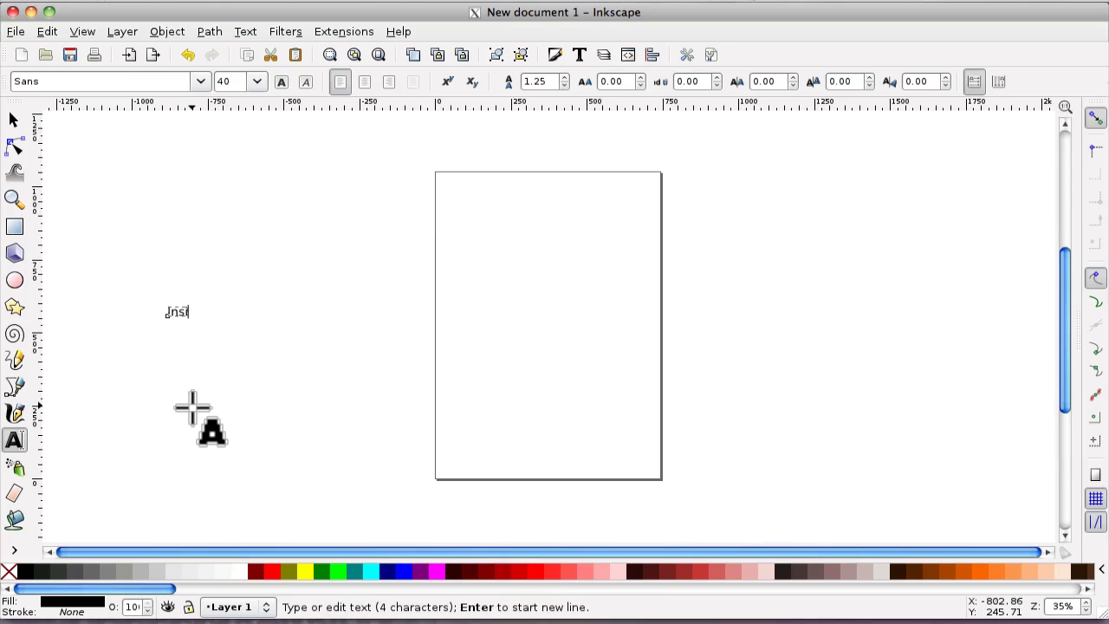
pyautogui.write('de')
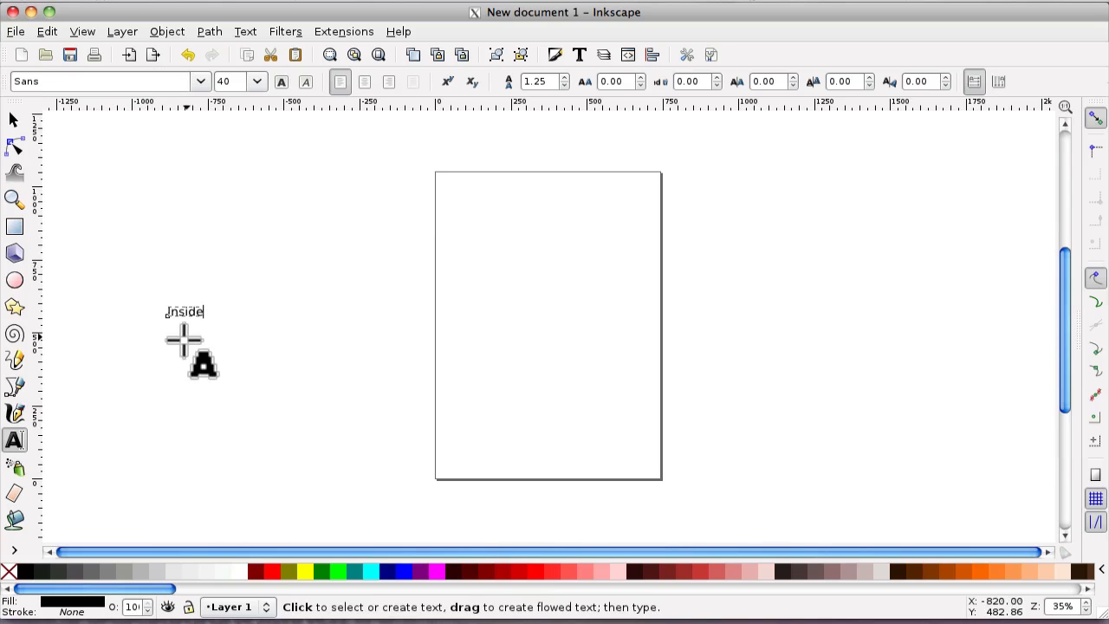
pyautogui.moveTo(103, 252)
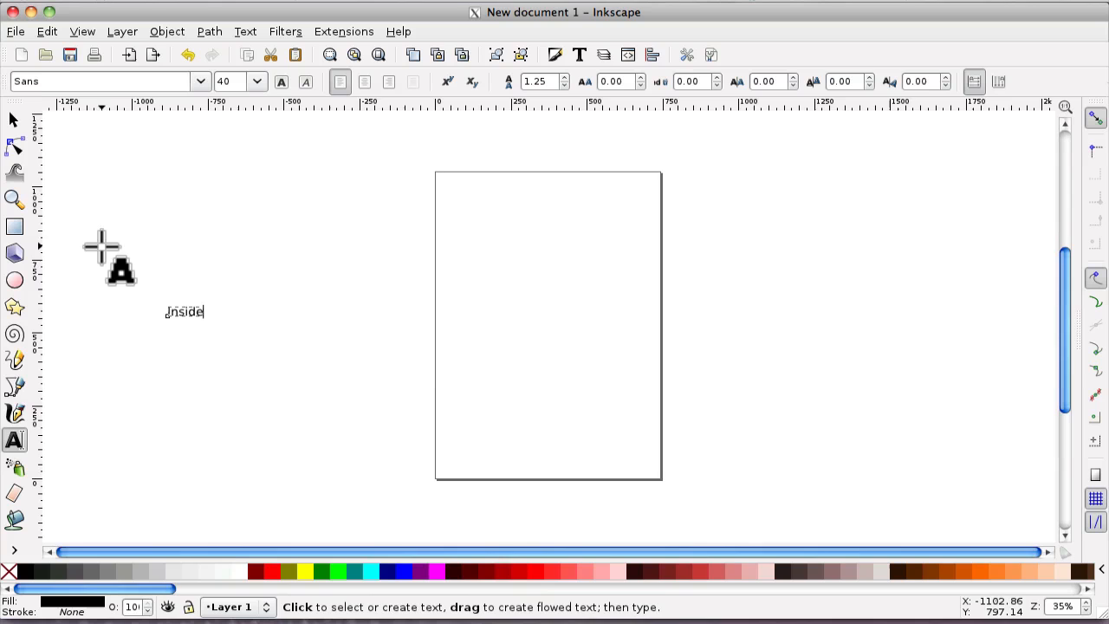
pyautogui.click(14, 120)
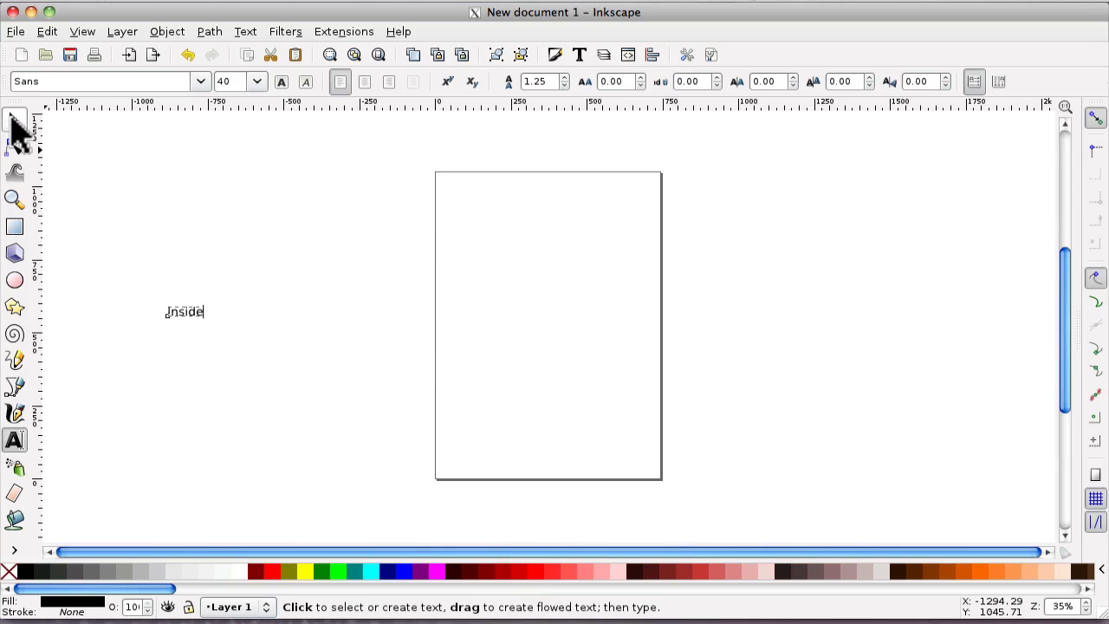
pyautogui.click(14, 118)
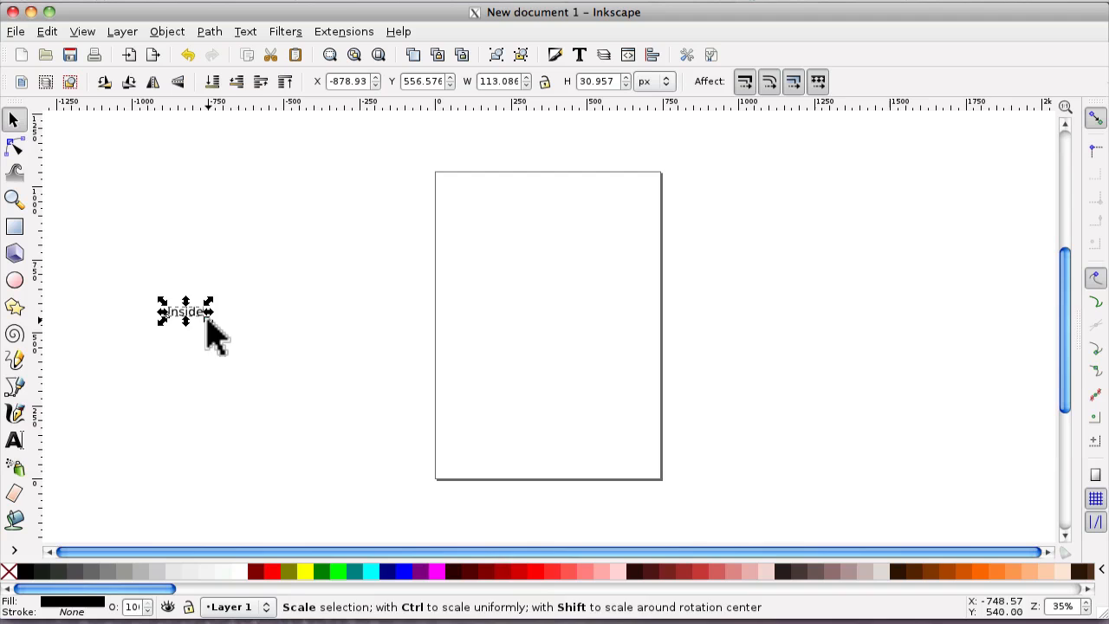
pyautogui.moveTo(210, 315); pyautogui.dragTo(308, 373)
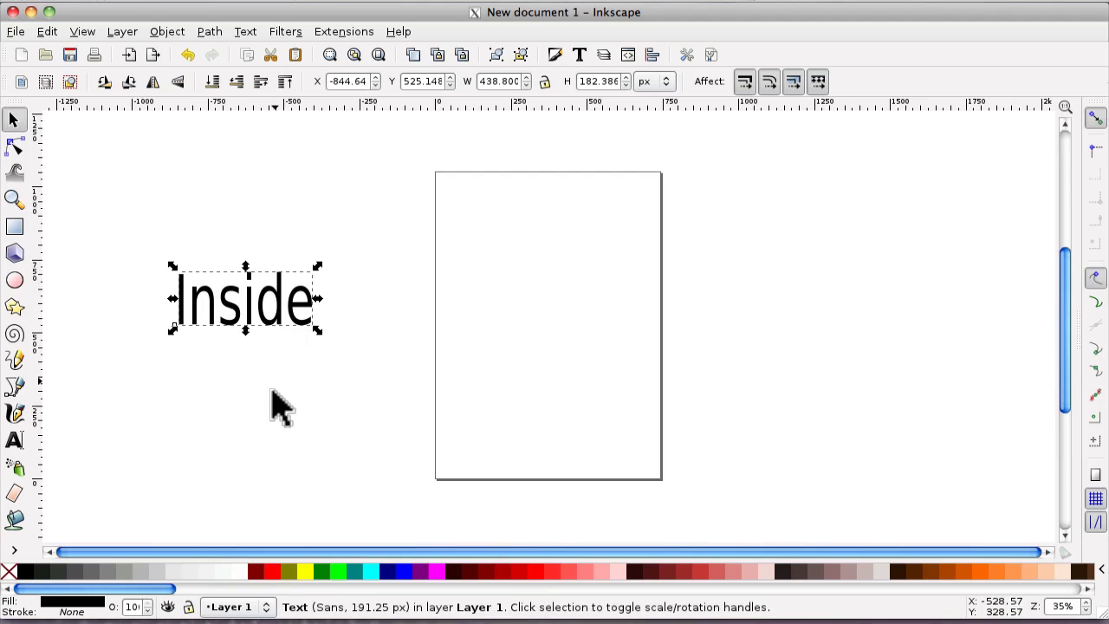
pyautogui.moveTo(56, 416)
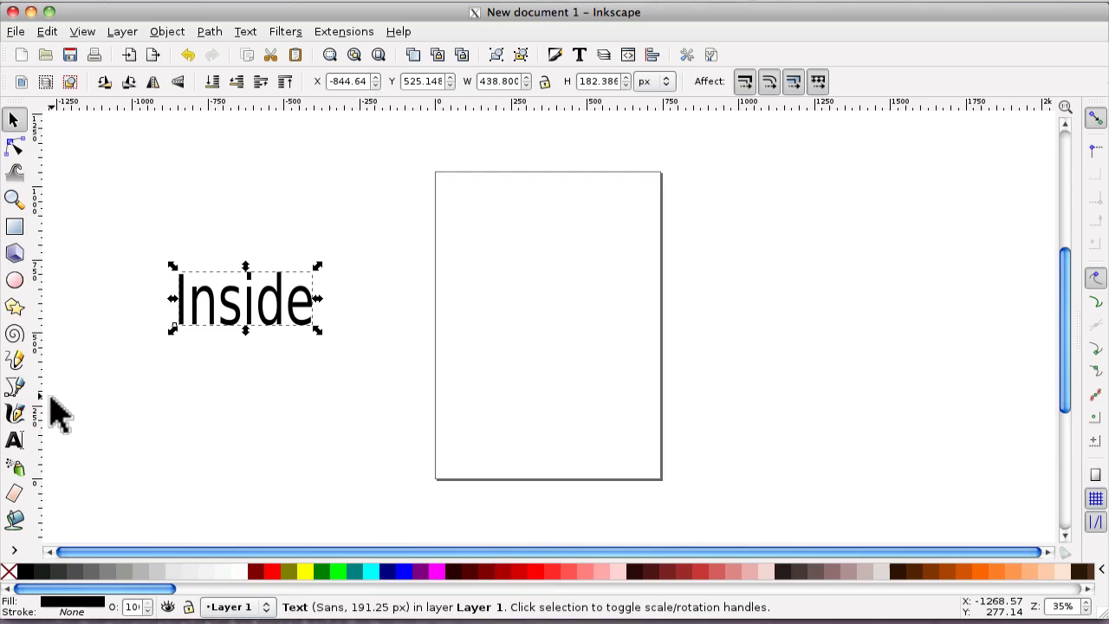
pyautogui.moveTo(55, 407)
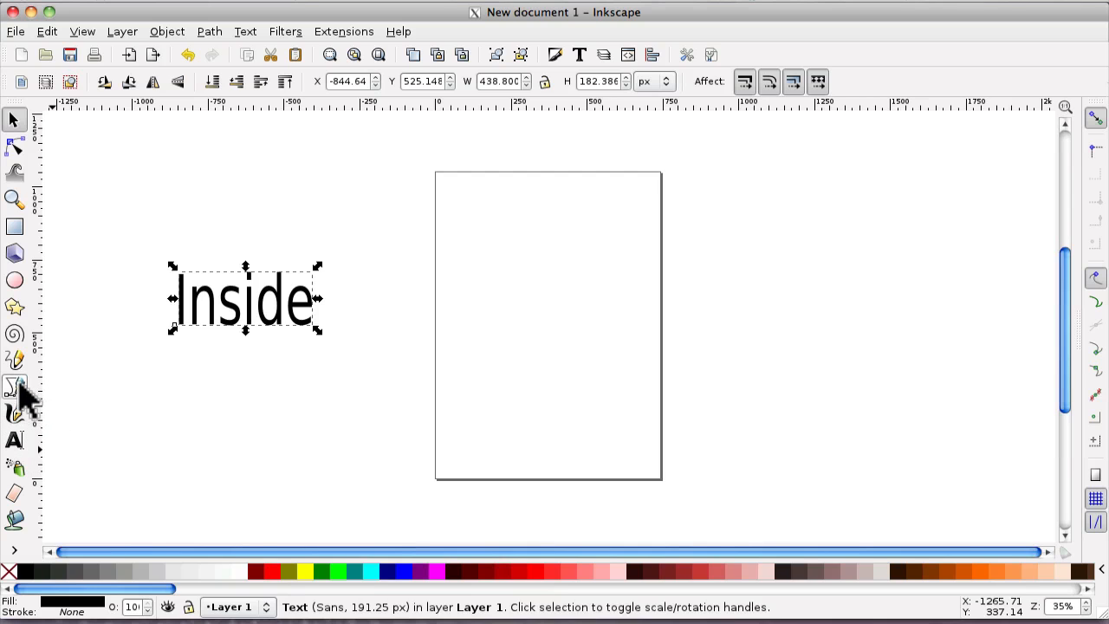
# Draw a closed four-corner Bezier trapezoid around 'Inside', narrowing toward the right.
pyautogui.click(14, 386)
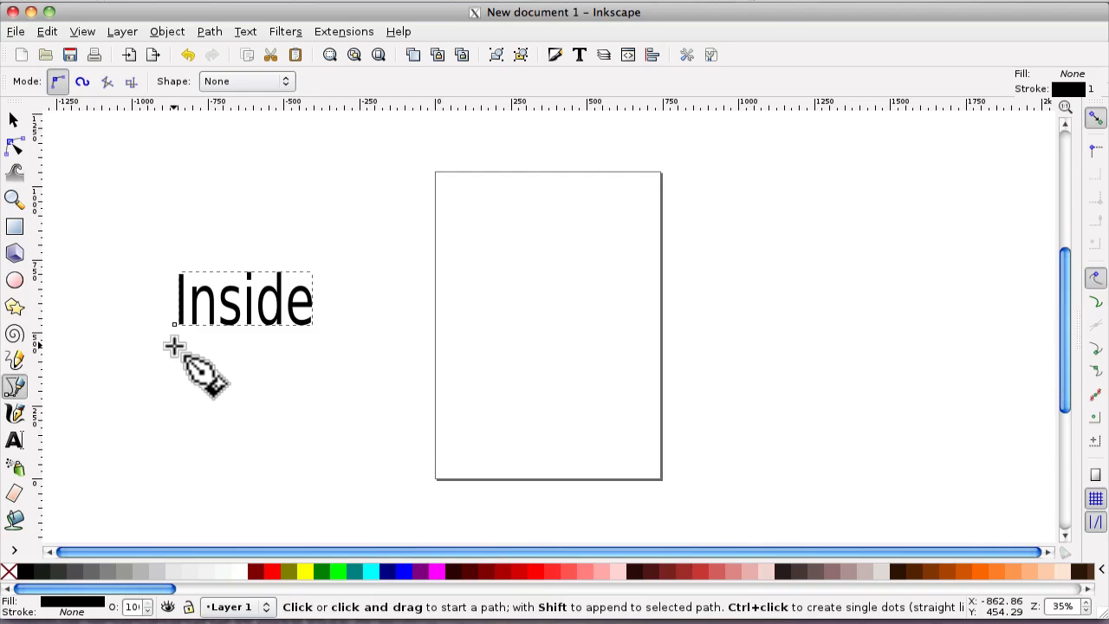
pyautogui.moveTo(159, 381)
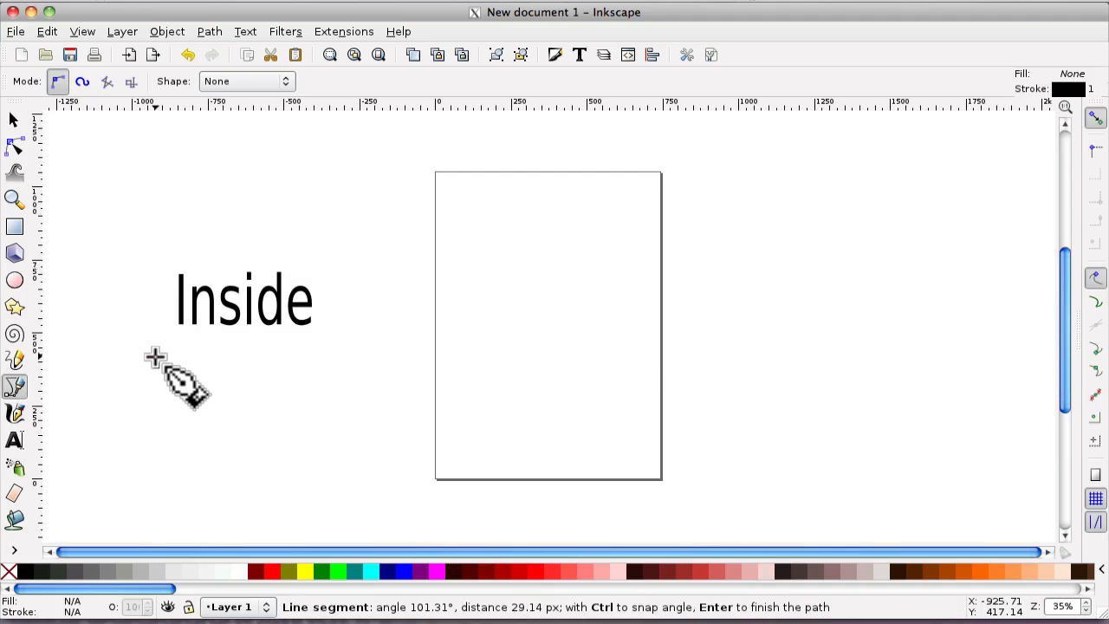
pyautogui.click(156, 246)
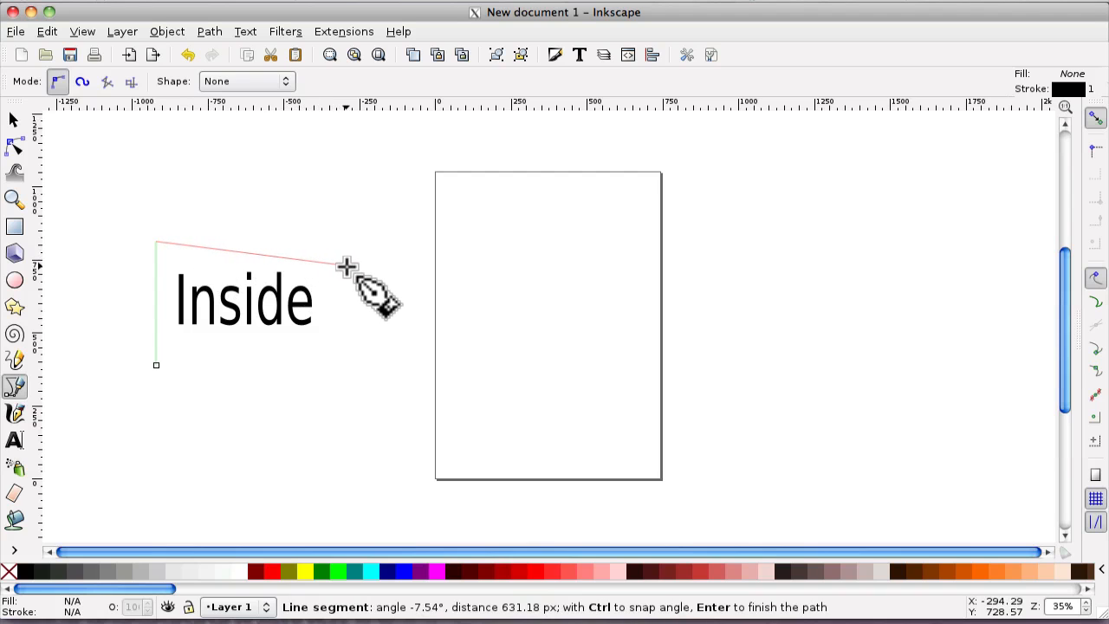
pyautogui.moveTo(343, 273)
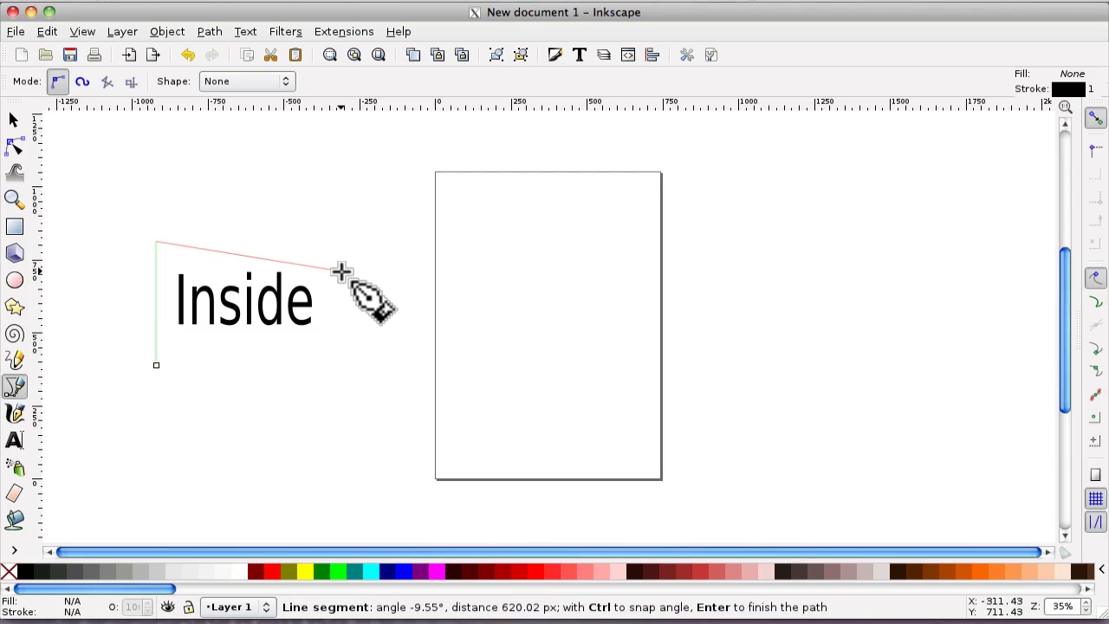
pyautogui.click(339, 270)
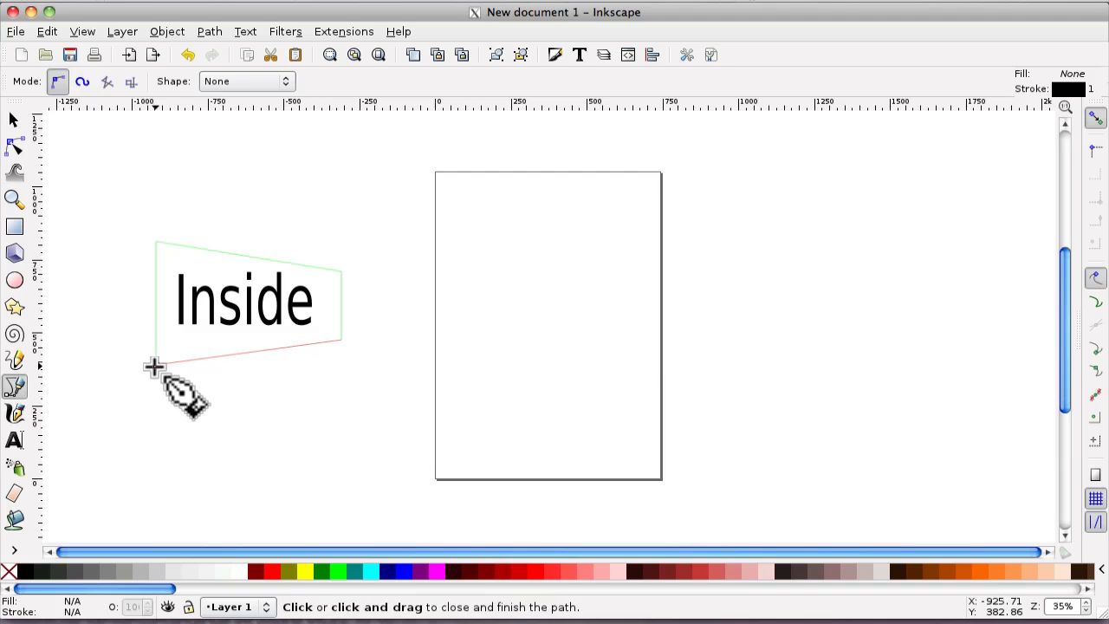
pyautogui.click(156, 363)
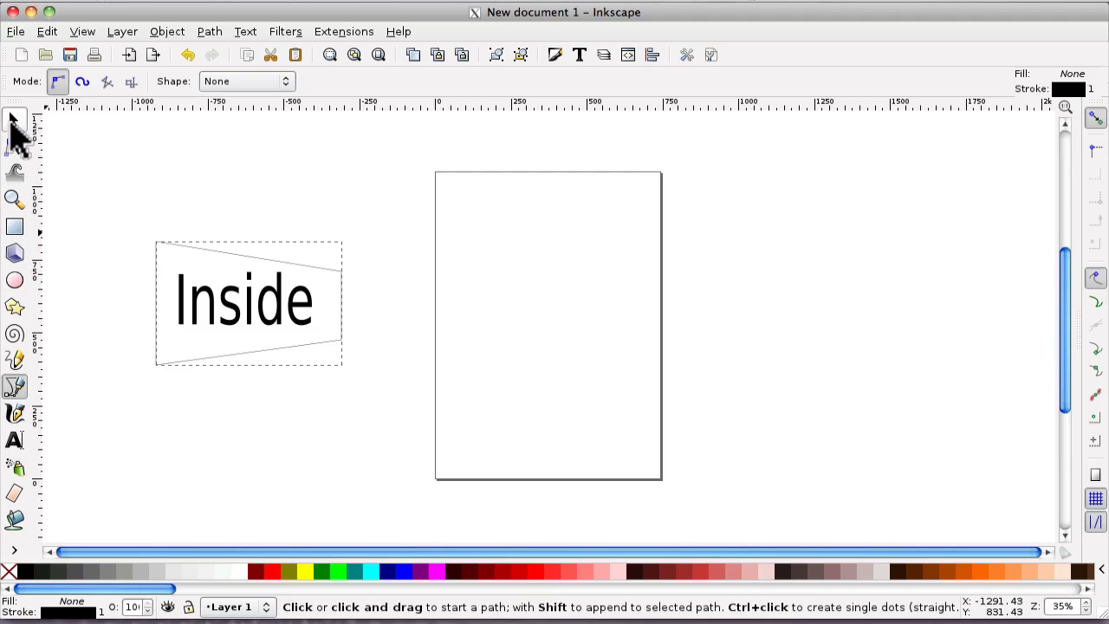
# Move 'Inside' above the trapezoid and convert the text to paths with Object to Path.
pyautogui.click(14, 118)
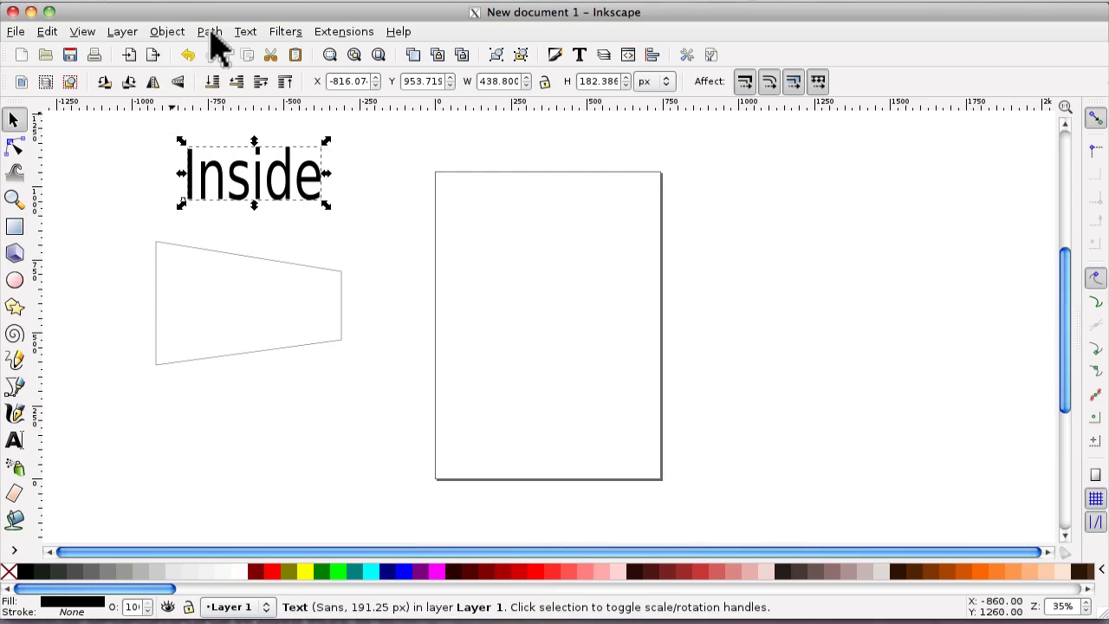
pyautogui.click(210, 31)
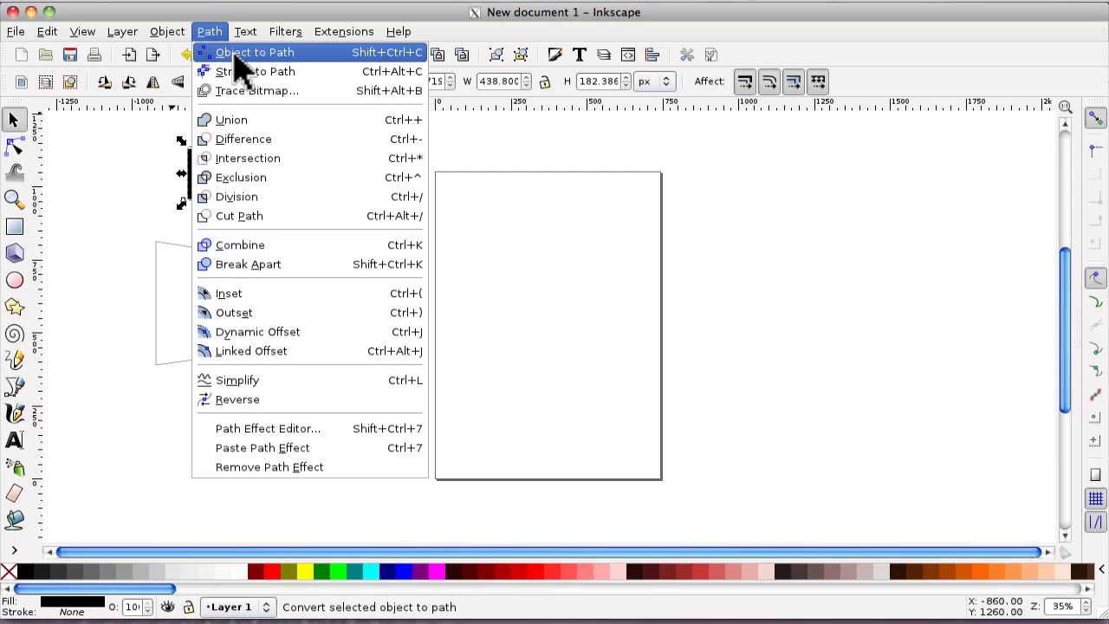
pyautogui.click(254, 52)
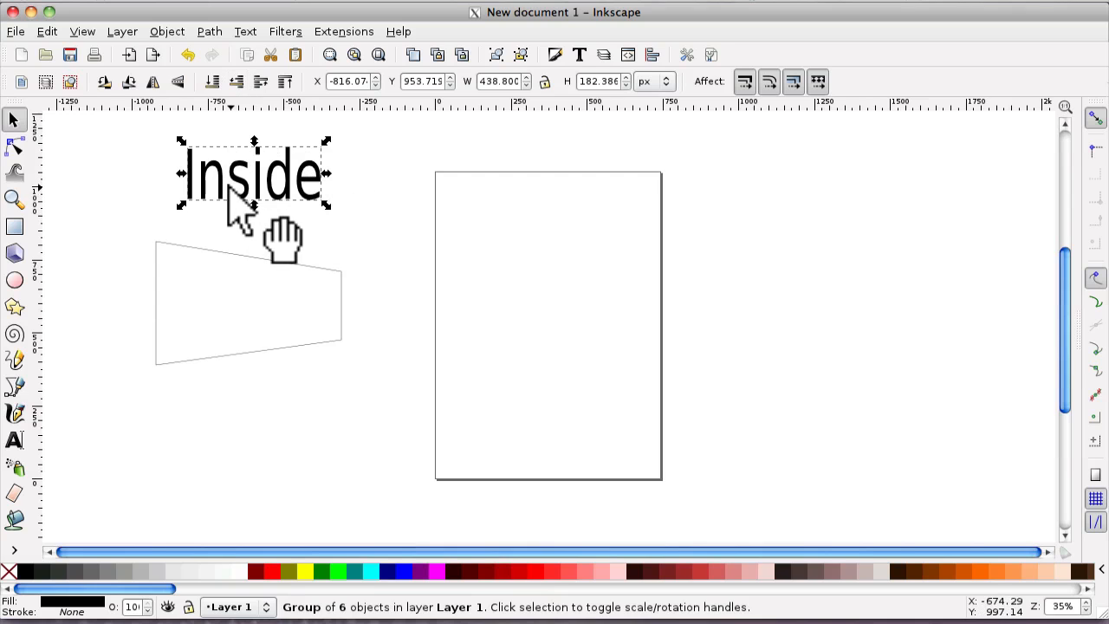
pyautogui.moveTo(164, 312)
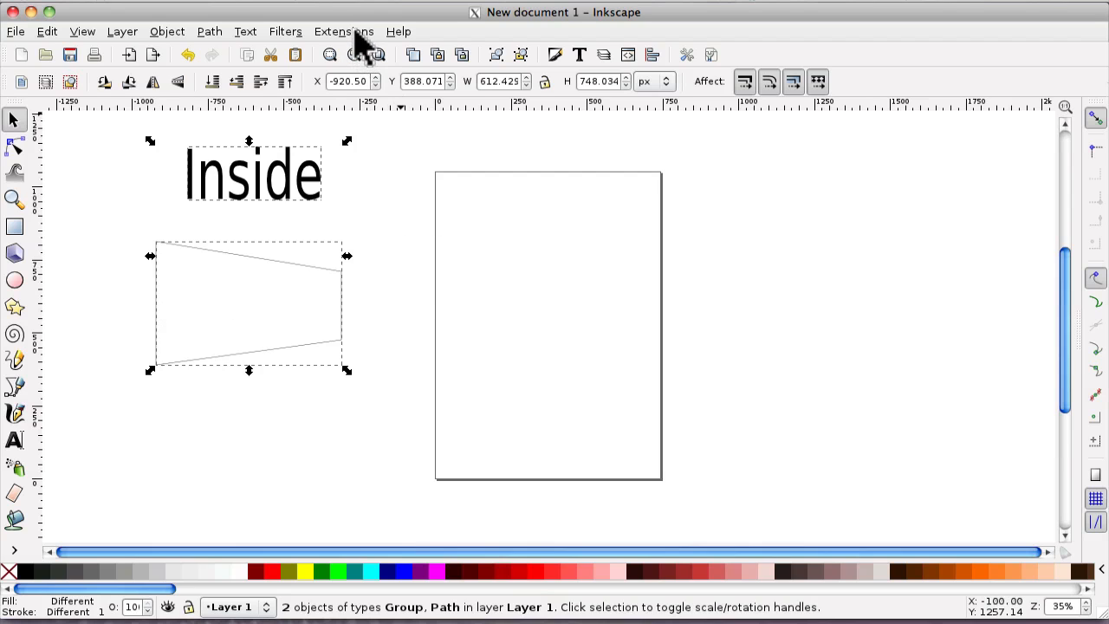
# Warp the word onto the trapezoid with the Modify Path > Perspective extension.
pyautogui.click(343, 31)
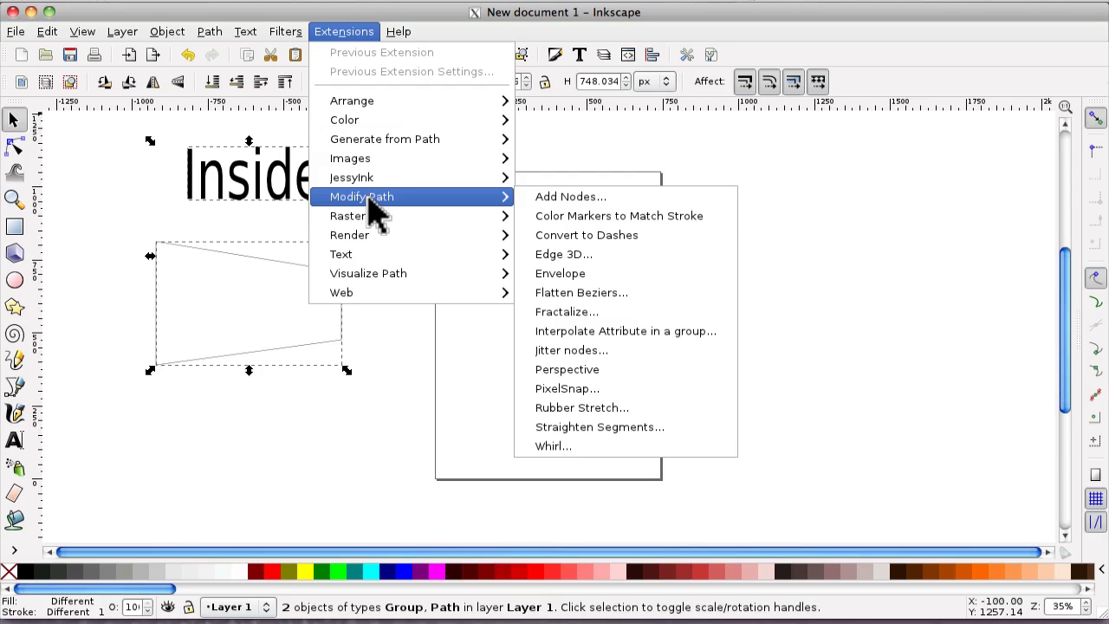
pyautogui.moveTo(567, 369)
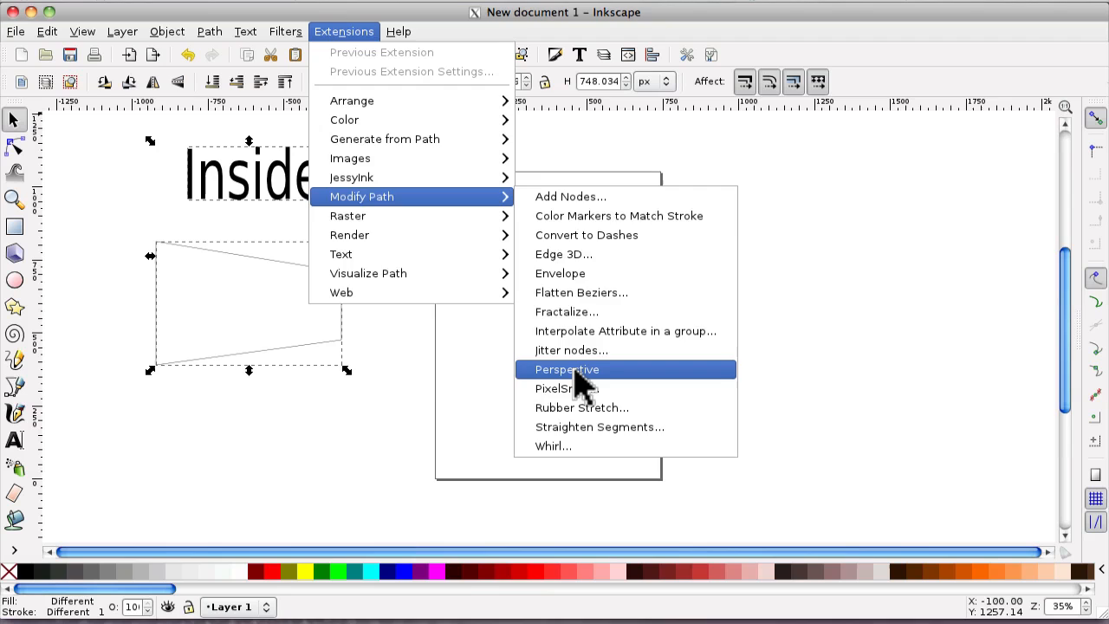
pyautogui.click(566, 369)
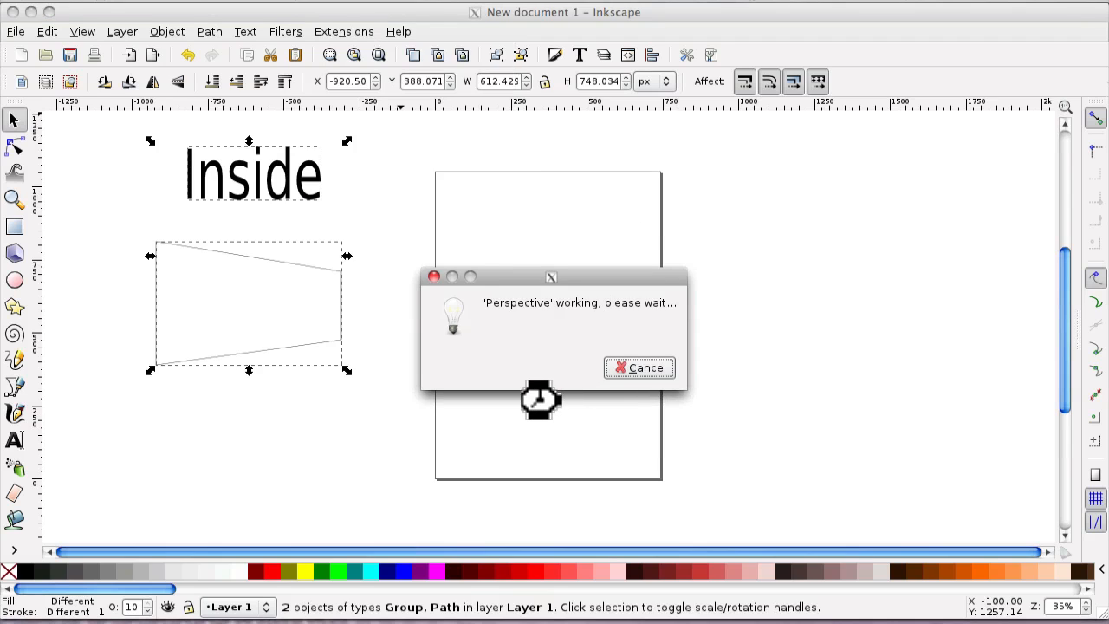
pyautogui.click(638, 367)
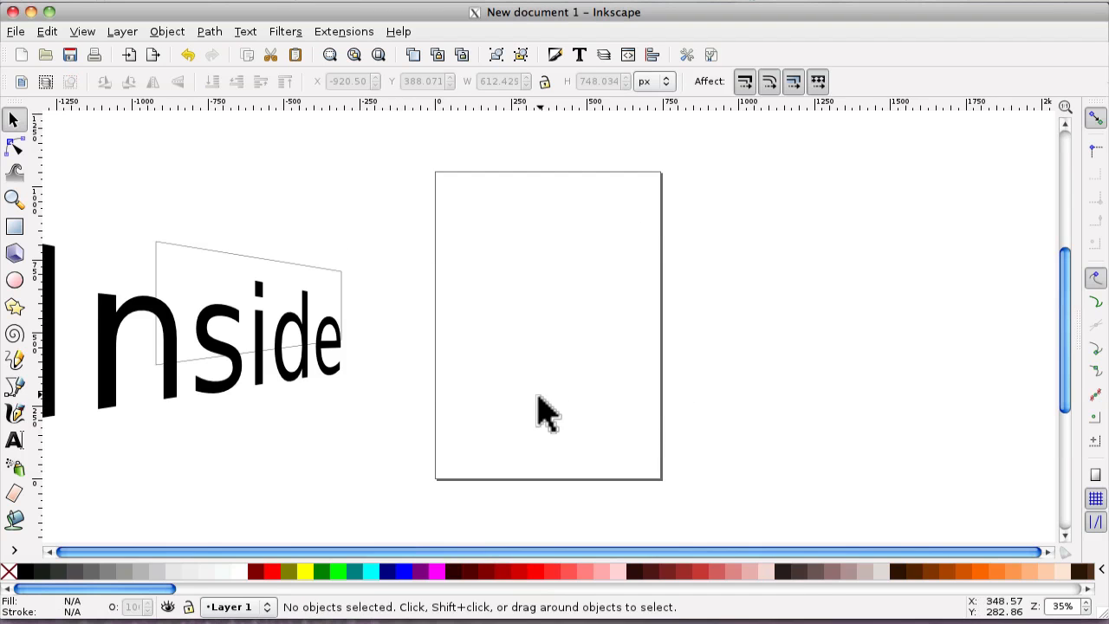
pyautogui.moveTo(377, 552)
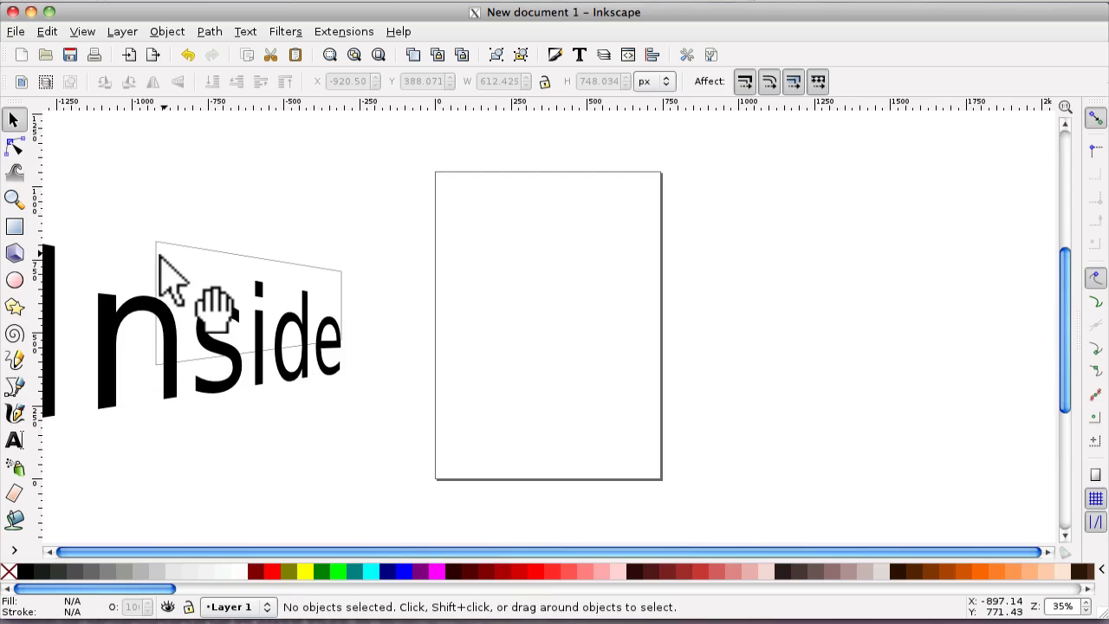
# Scale the warped 'Inside' group to about half size and place it above the trapezoid outline.
pyautogui.click(211, 312)
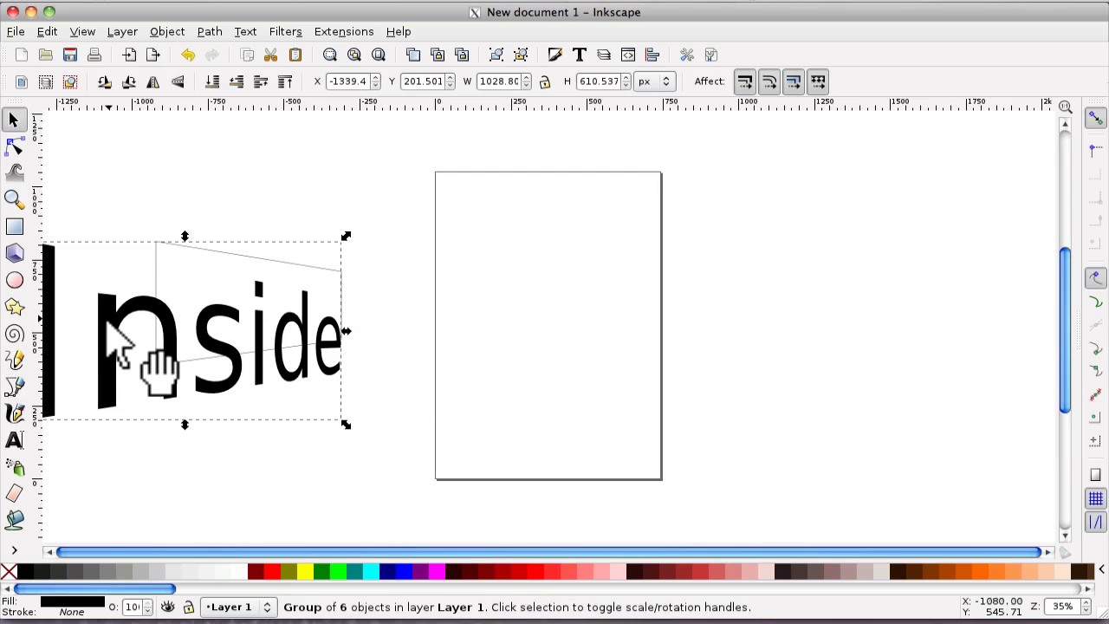
pyautogui.moveTo(156, 359); pyautogui.dragTo(217, 358)
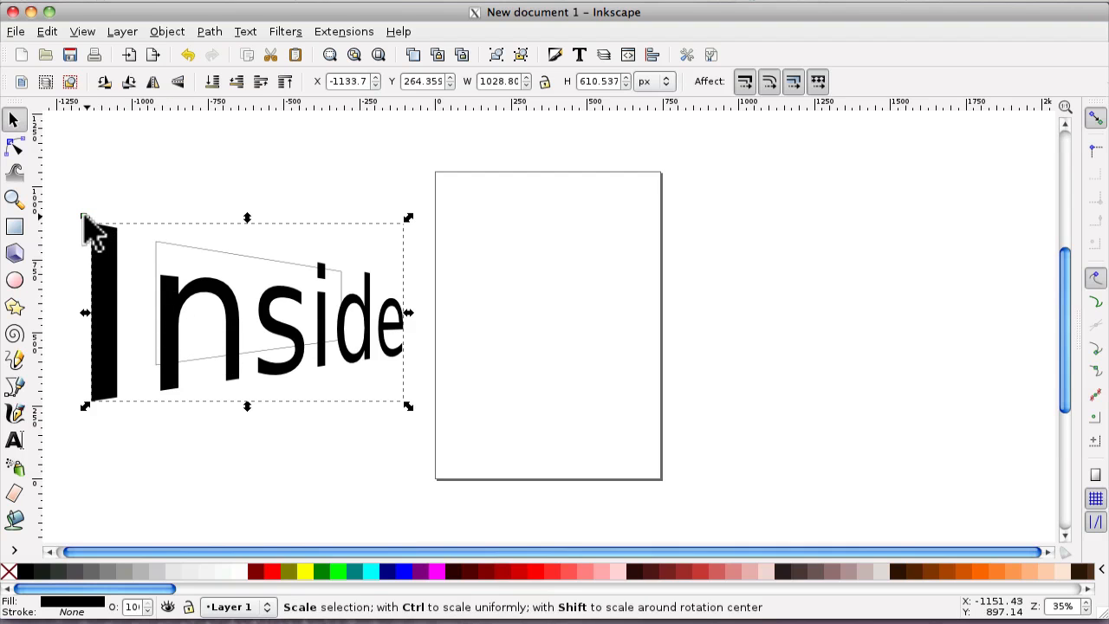
pyautogui.moveTo(83, 218); pyautogui.dragTo(130, 280)
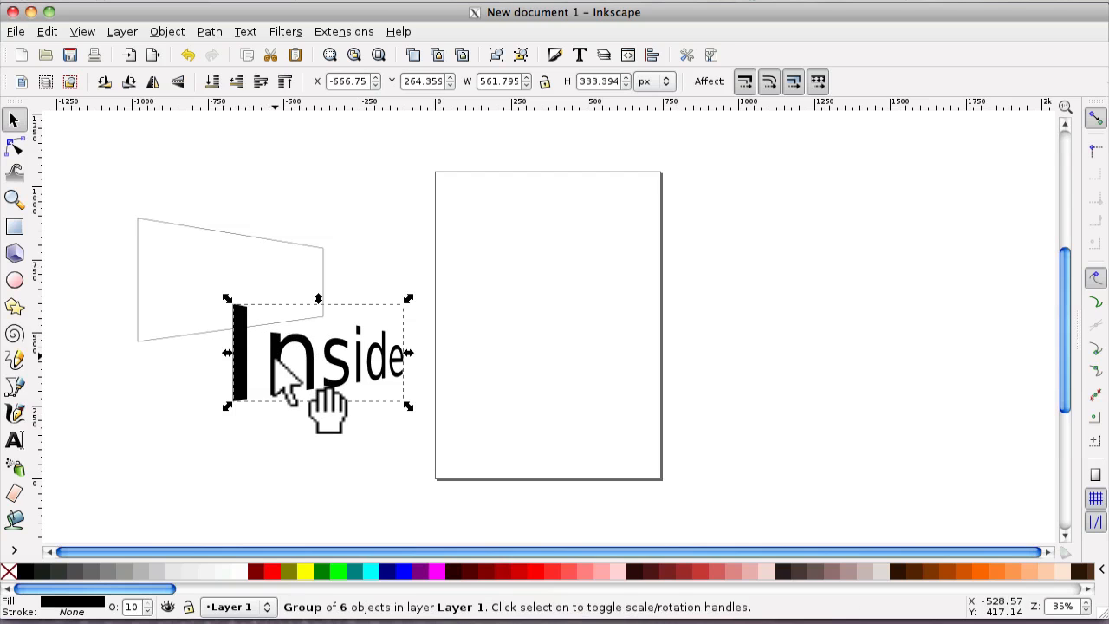
pyautogui.moveTo(329, 355); pyautogui.dragTo(233, 303)
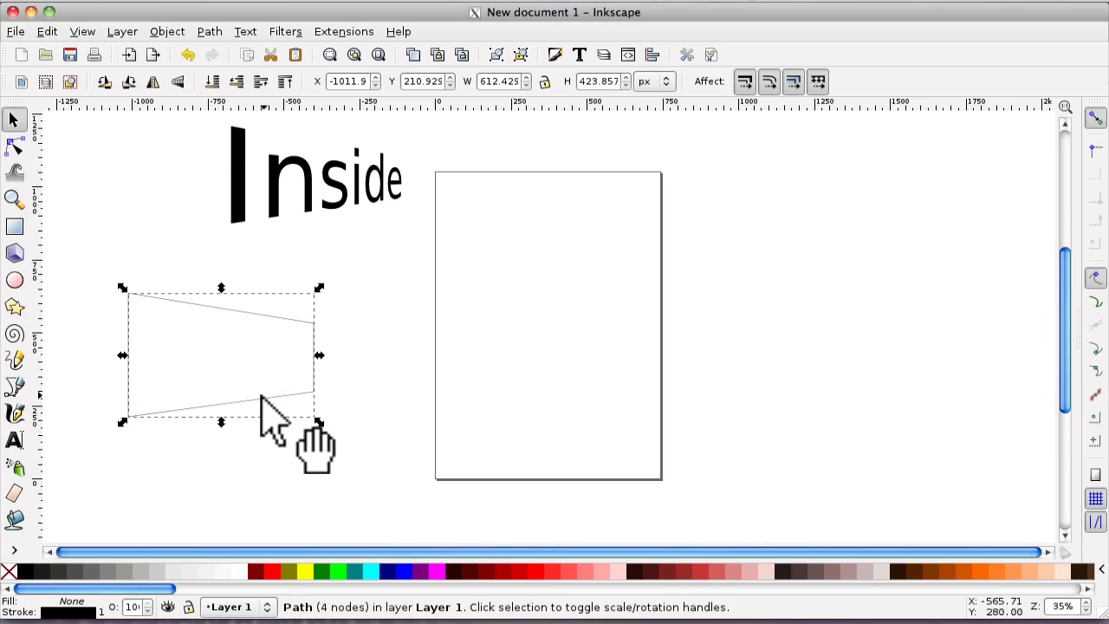
pyautogui.moveTo(257, 477)
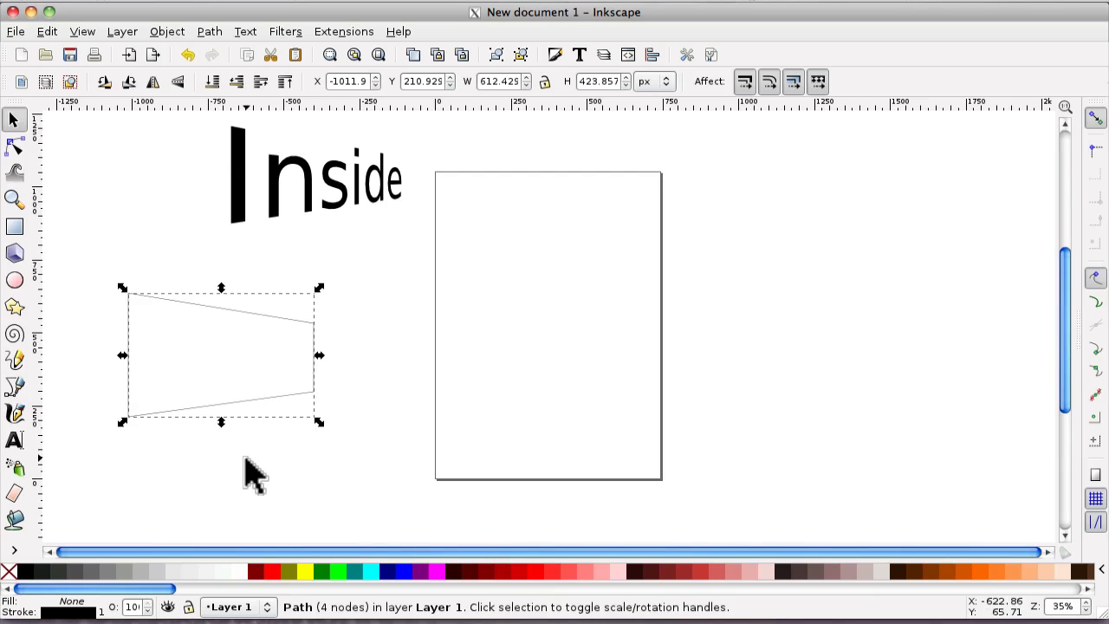
pyautogui.moveTo(263, 481)
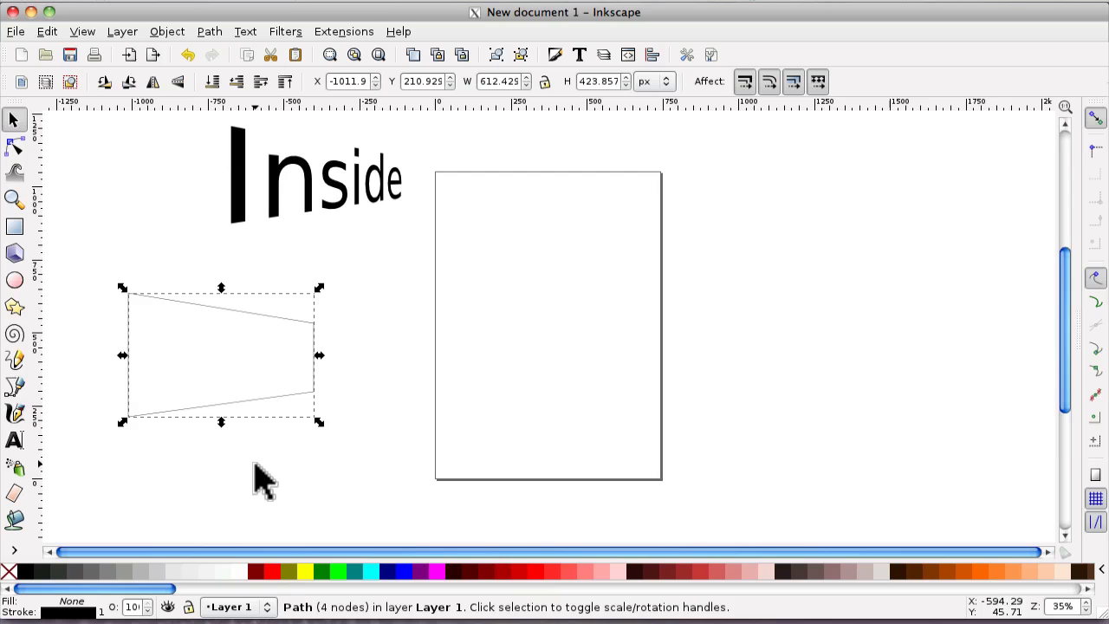
pyautogui.moveTo(94, 198)
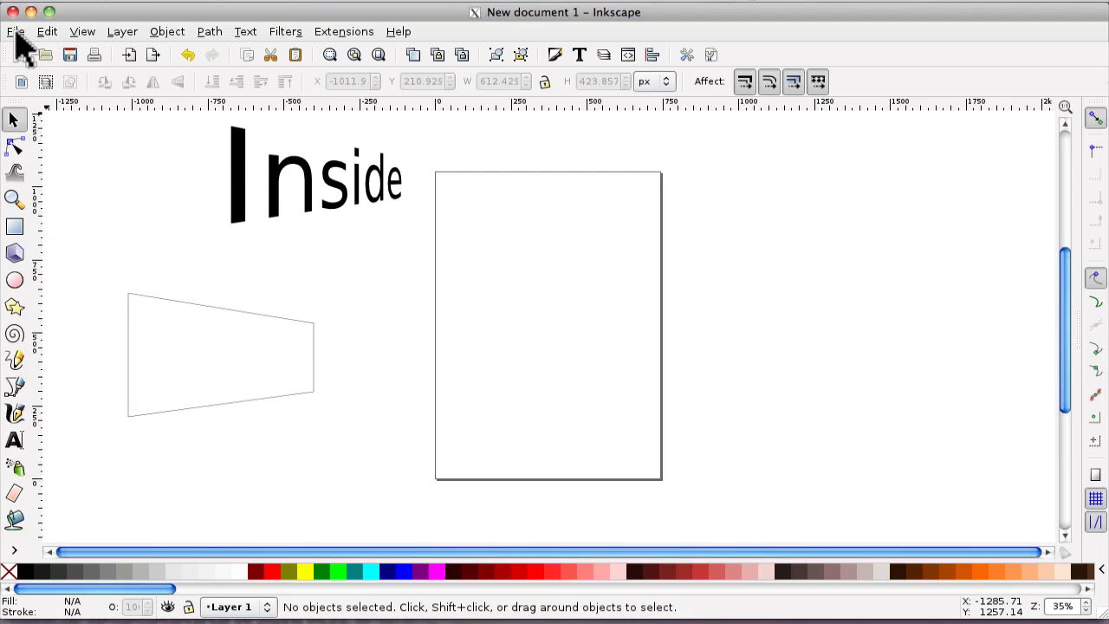
# Import blue sky.jpg from the Desktop and embed it in the document.
pyautogui.click(14, 31)
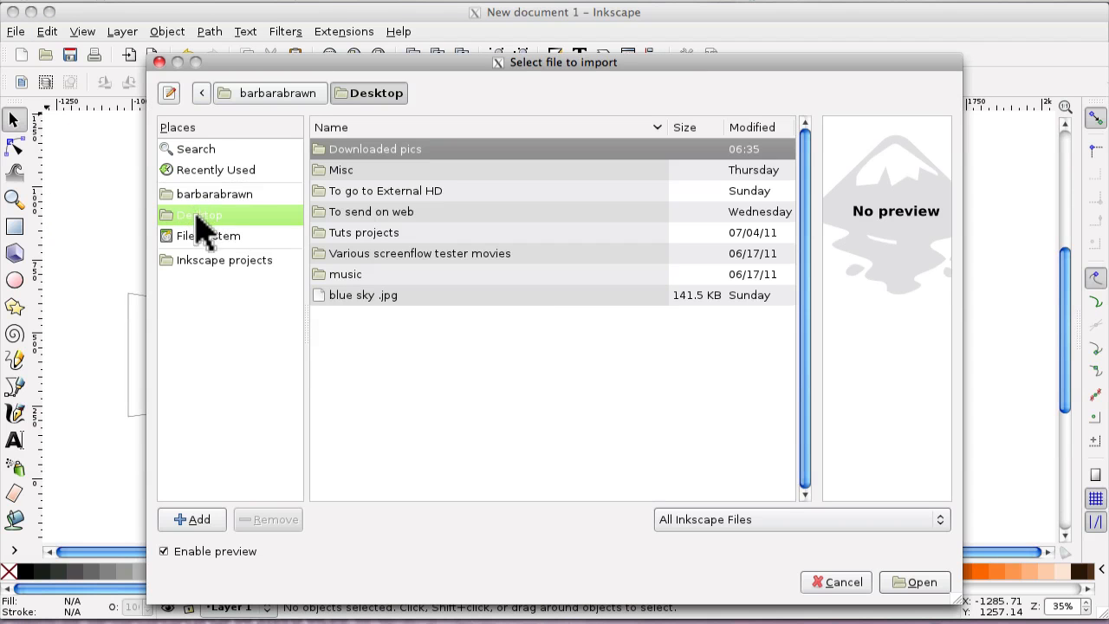
pyautogui.click(364, 294)
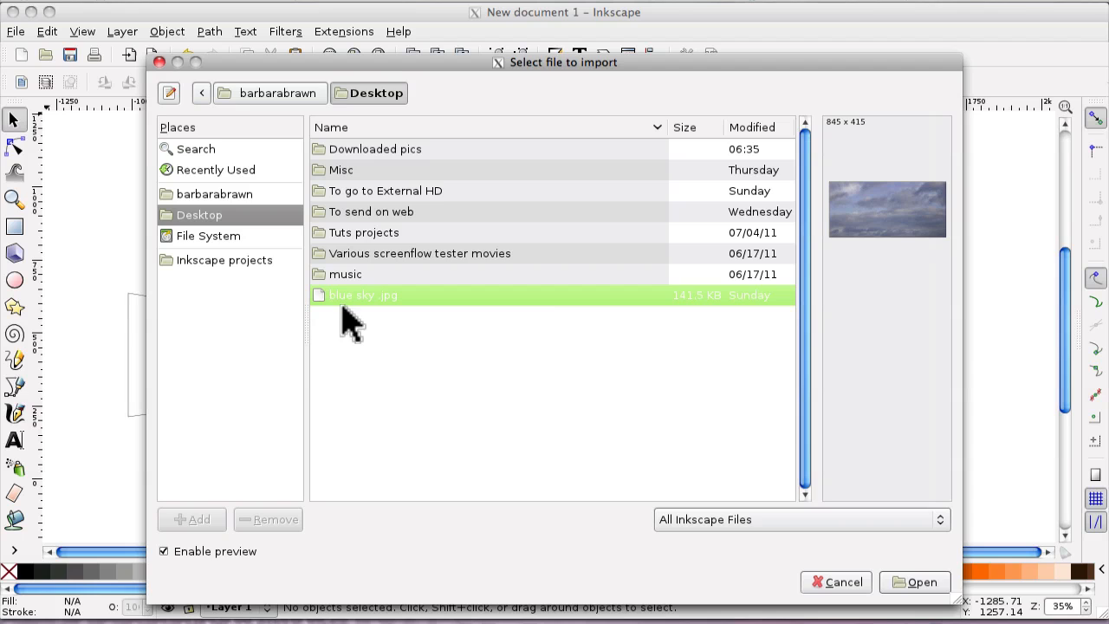
pyautogui.click(915, 582)
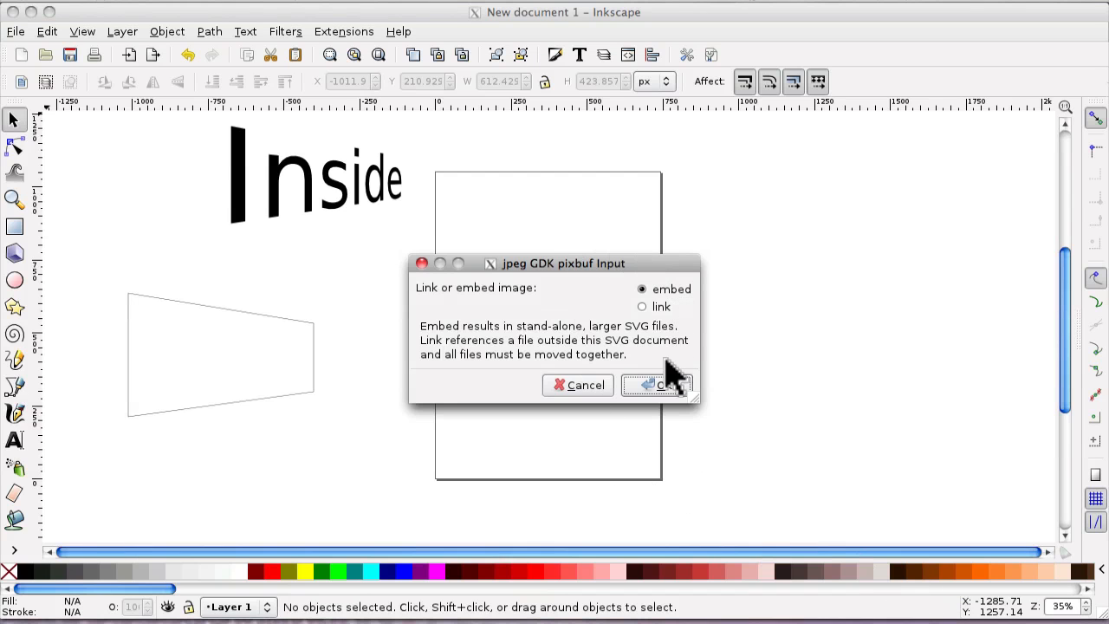
pyautogui.click(656, 384)
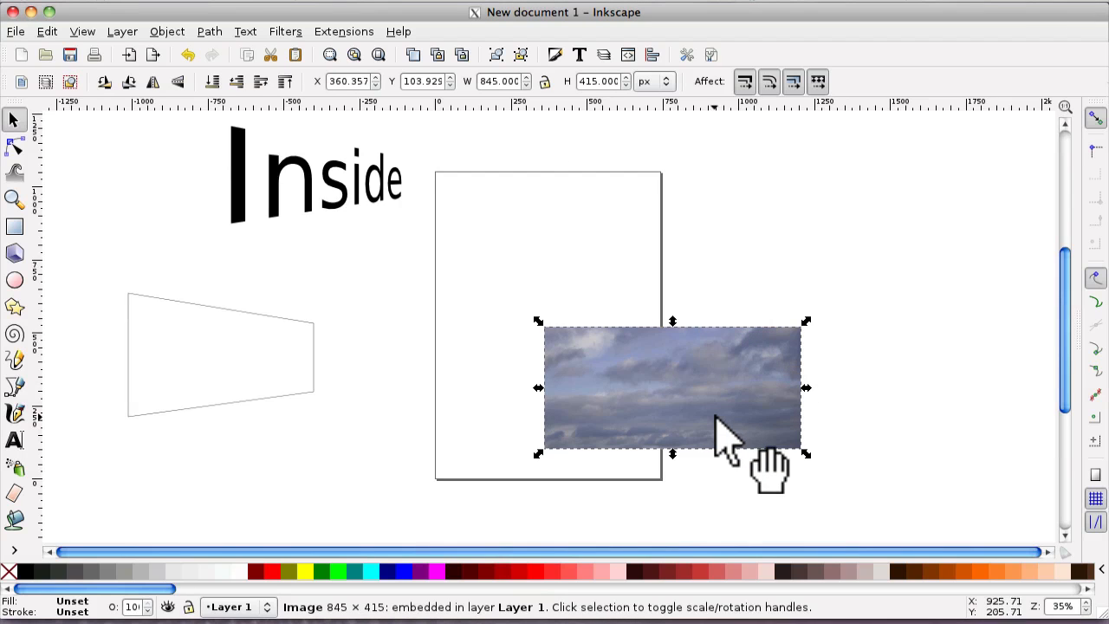
pyautogui.moveTo(711, 382)
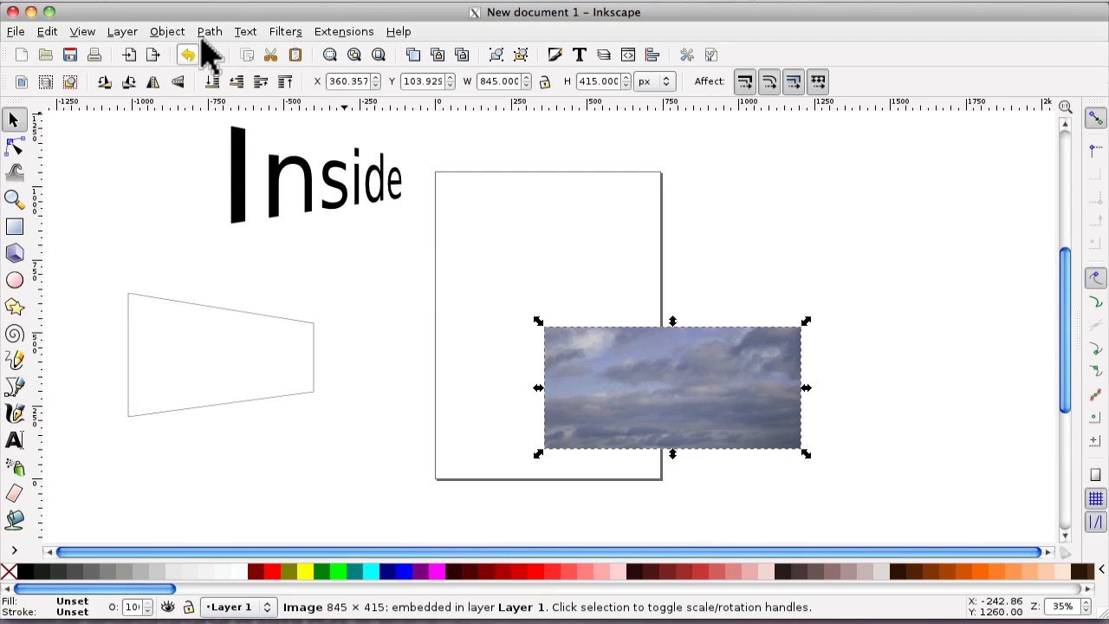
# Convert the imported sky photo into a pattern-filled rectangle with Objects to Pattern.
pyautogui.click(166, 31)
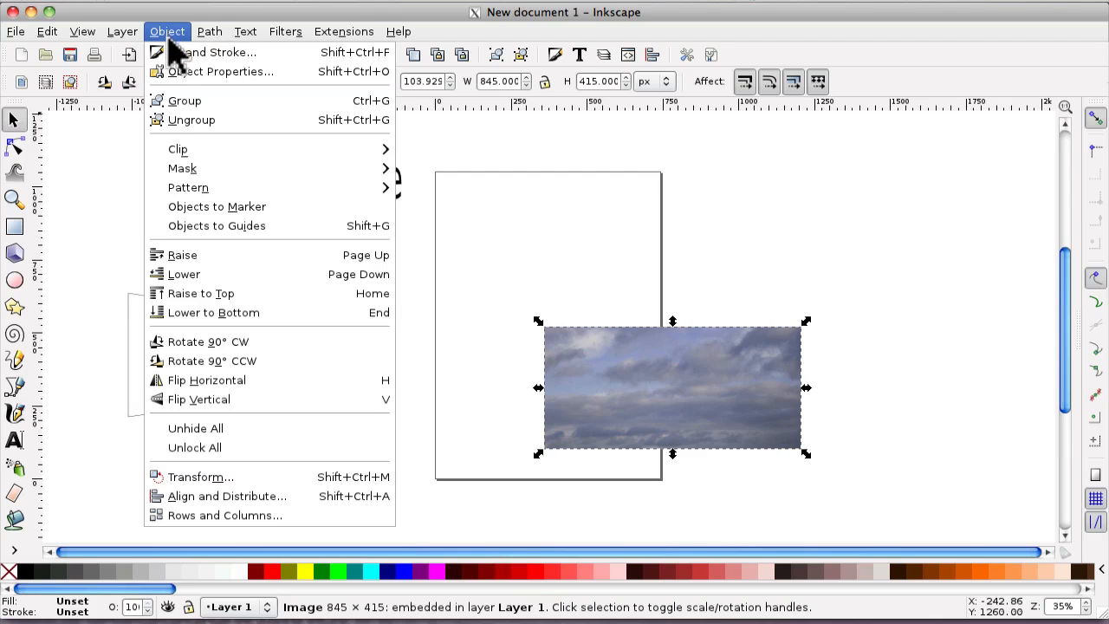
pyautogui.moveTo(187, 187)
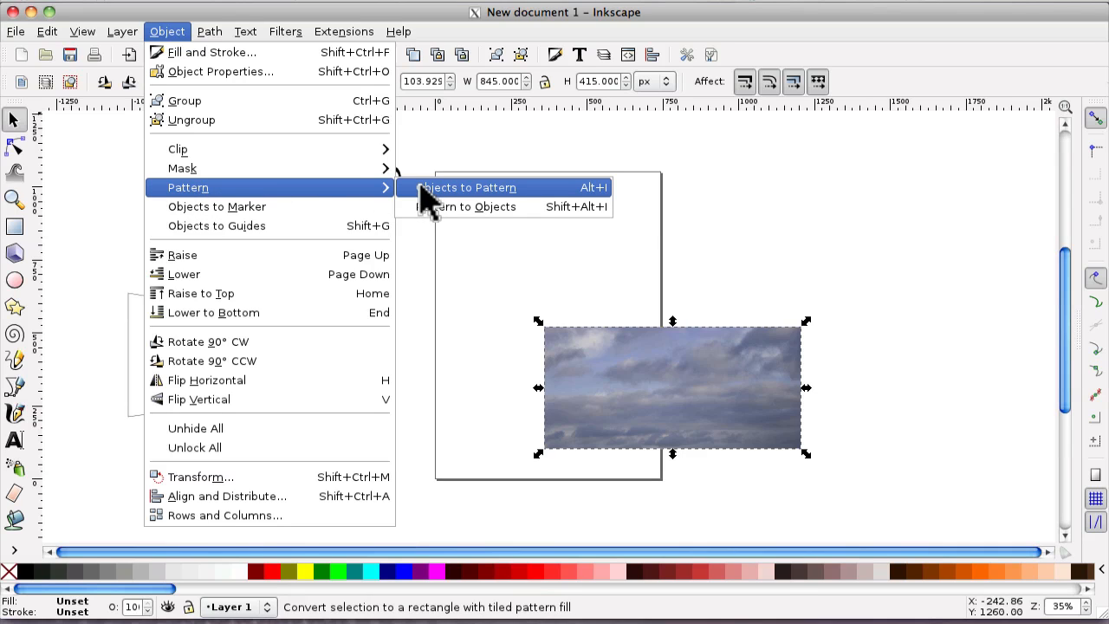
pyautogui.click(468, 187)
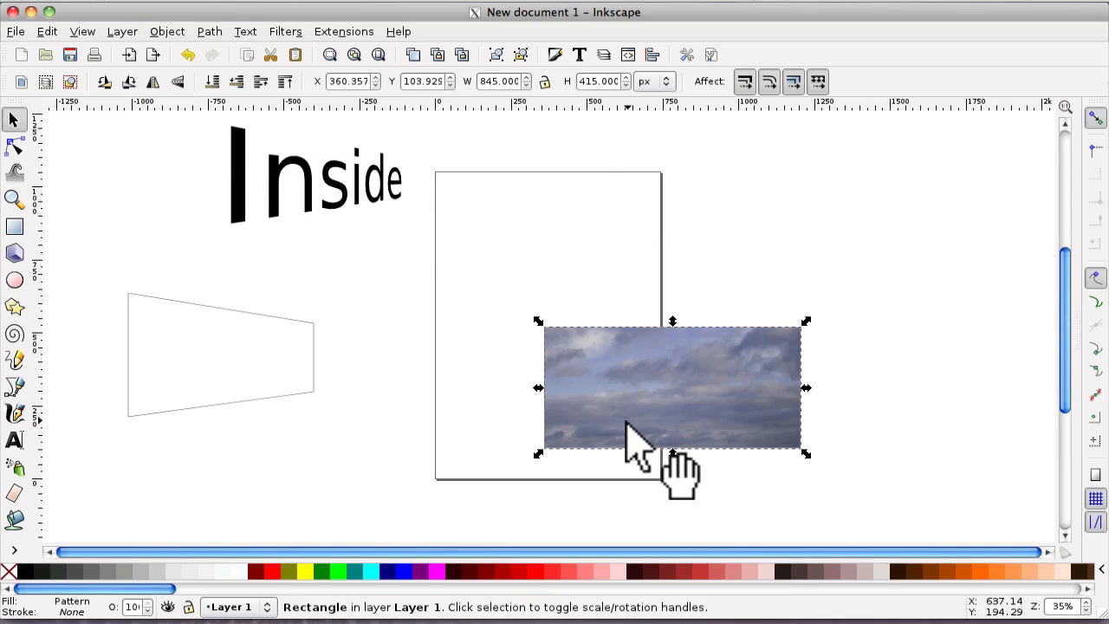
pyautogui.moveTo(632, 433)
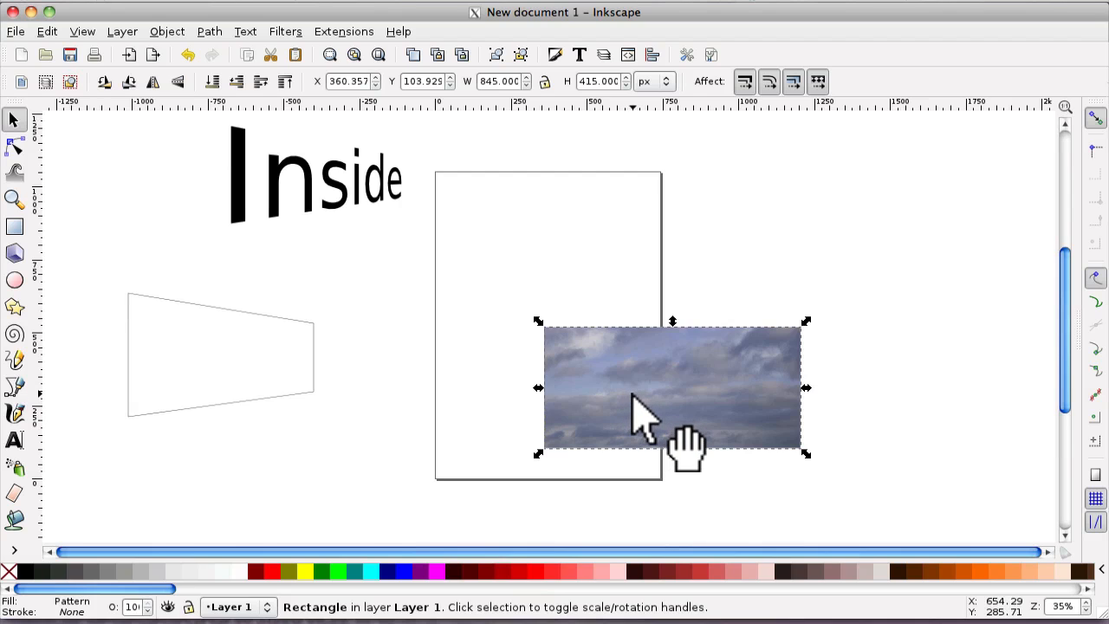
pyautogui.moveTo(650, 412)
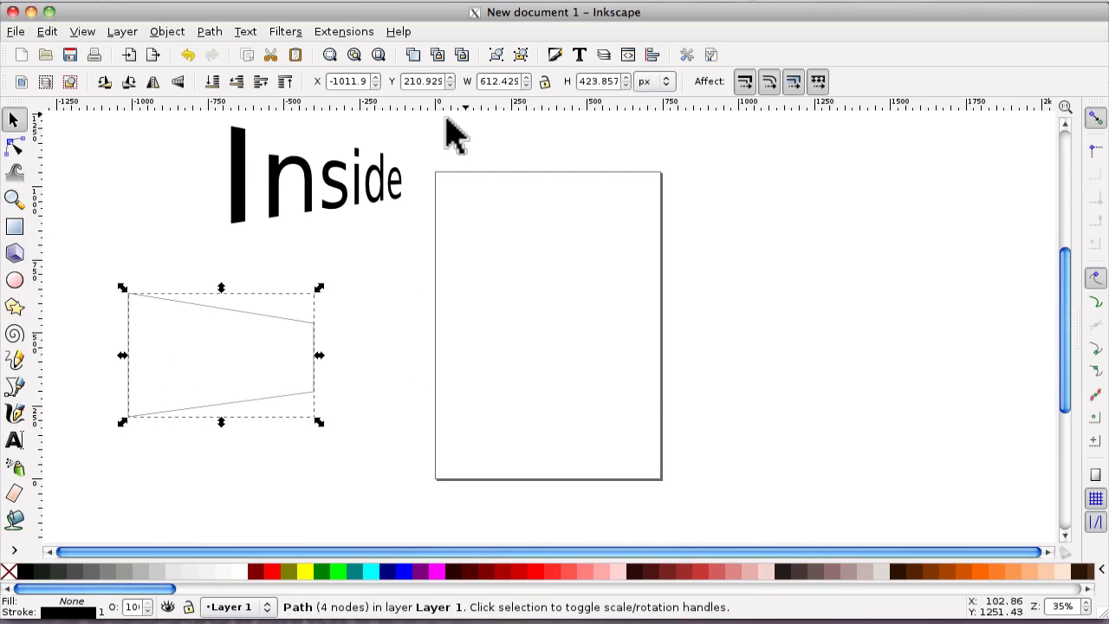
pyautogui.moveTo(555, 53)
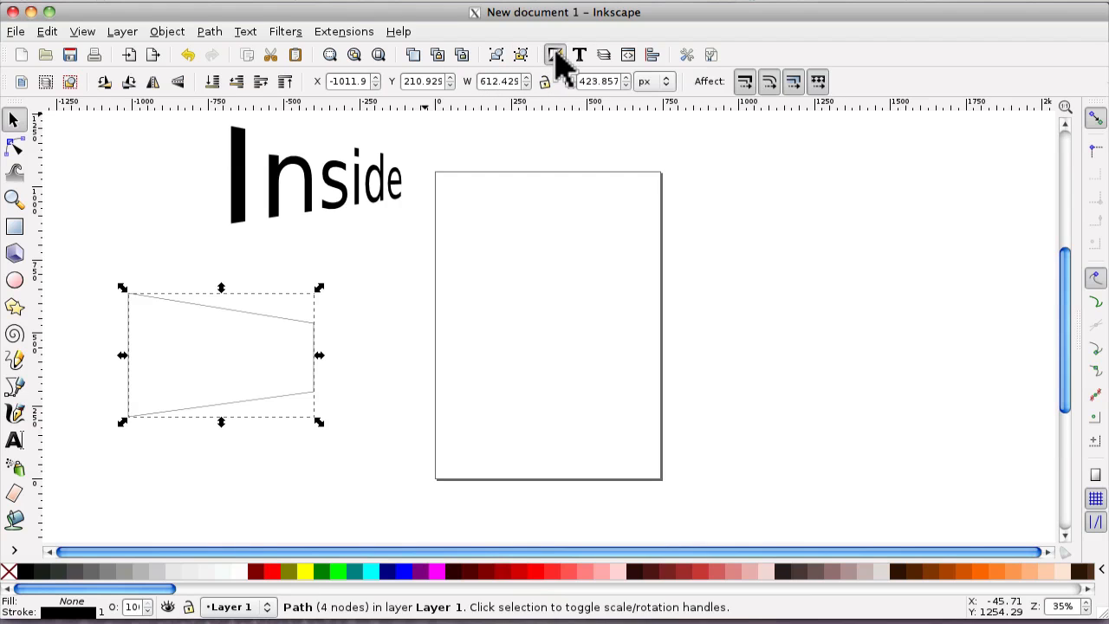
# In Fill and Stroke give the trapezoid a Pattern fill using pattern3093, the sky photo.
pyautogui.click(554, 54)
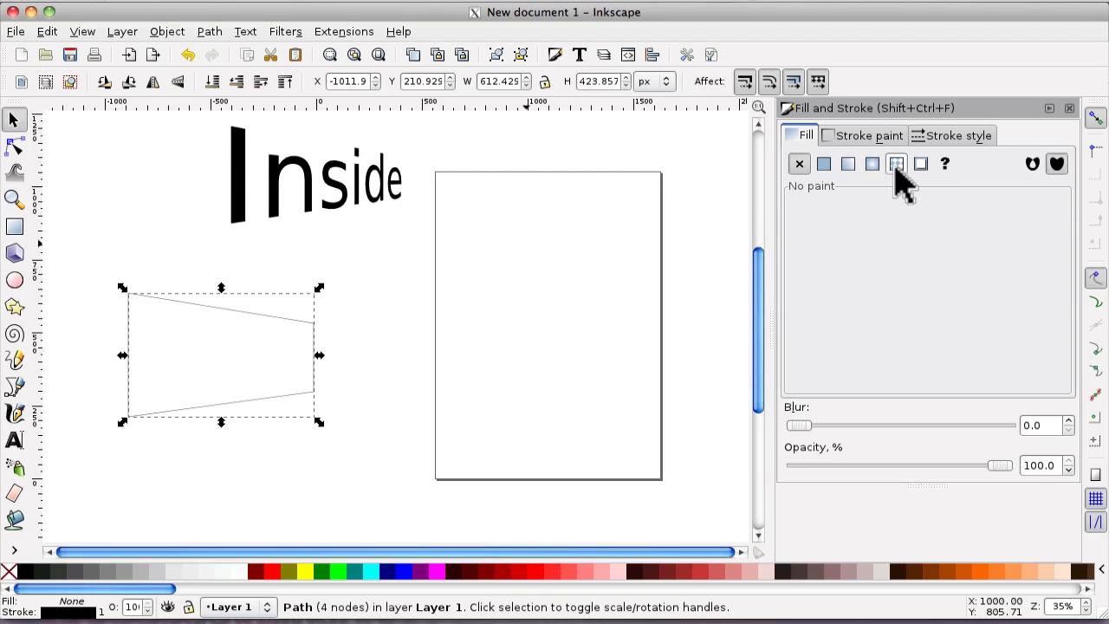
pyautogui.click(896, 163)
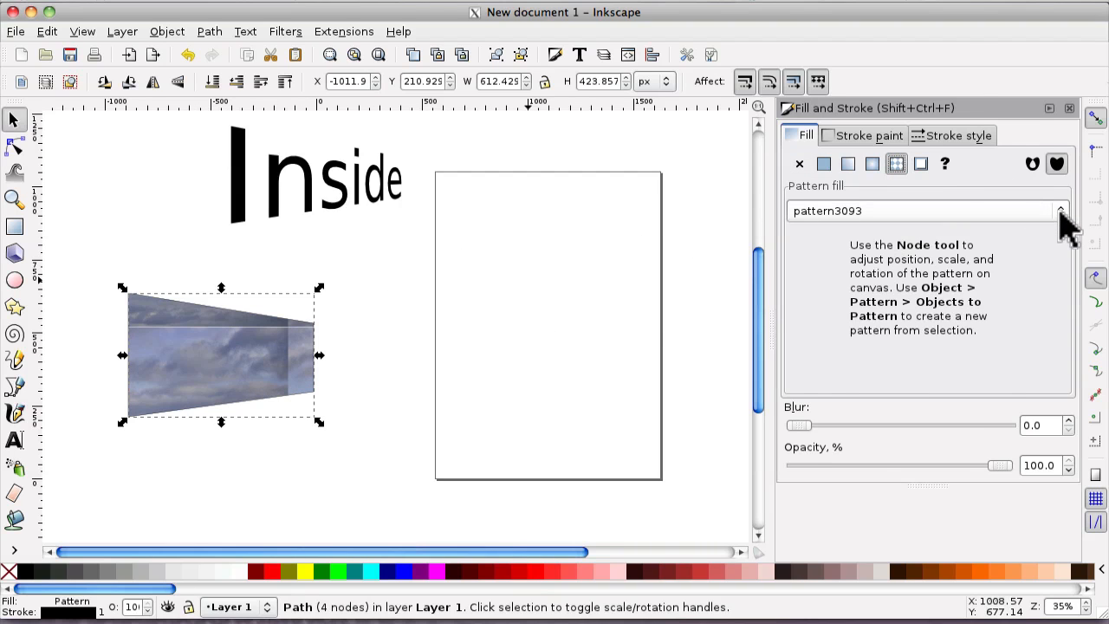
pyautogui.click(1060, 211)
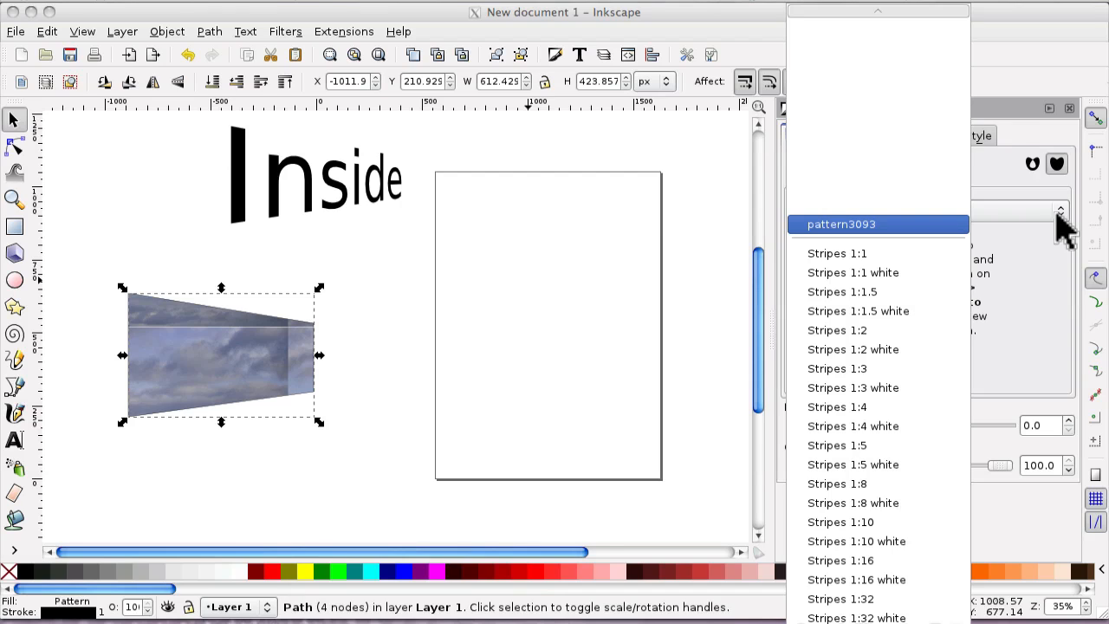
pyautogui.click(838, 521)
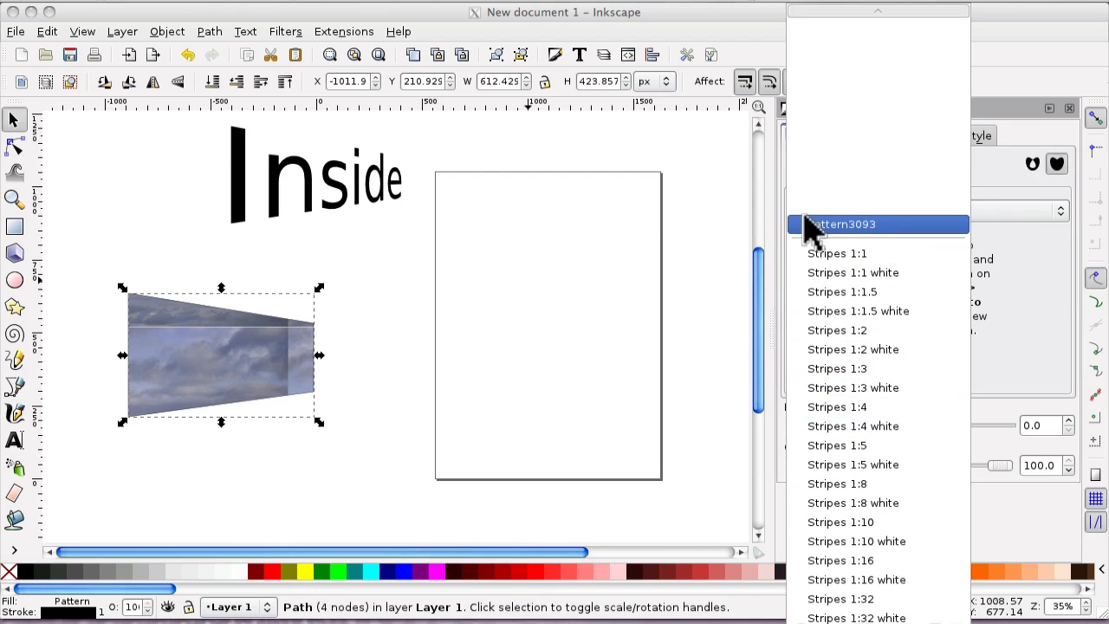
pyautogui.click(840, 225)
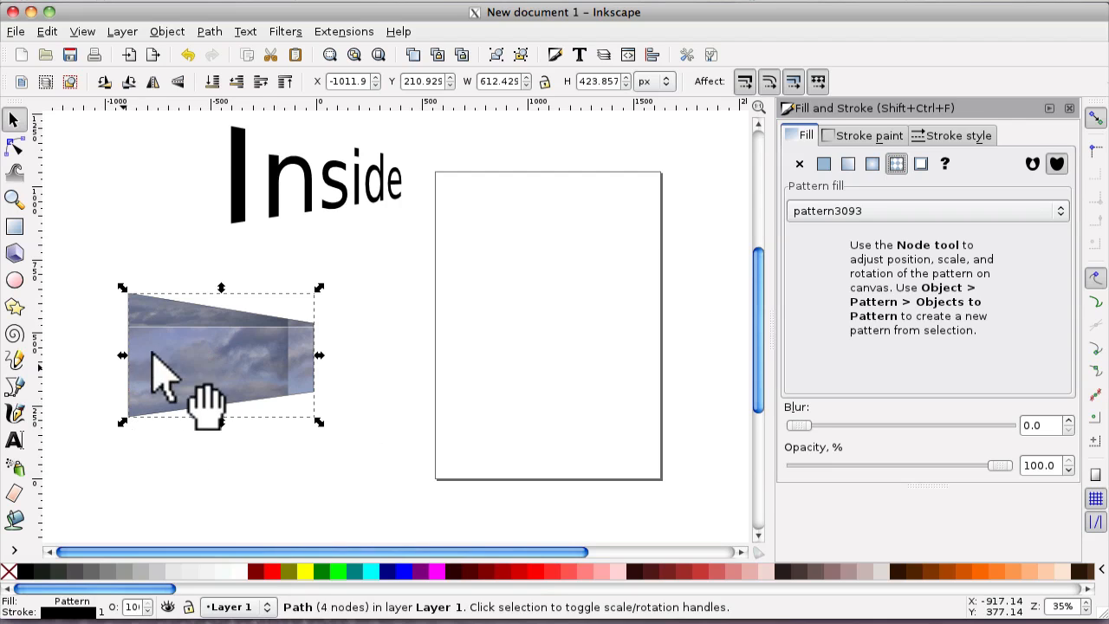
pyautogui.moveTo(702, 464)
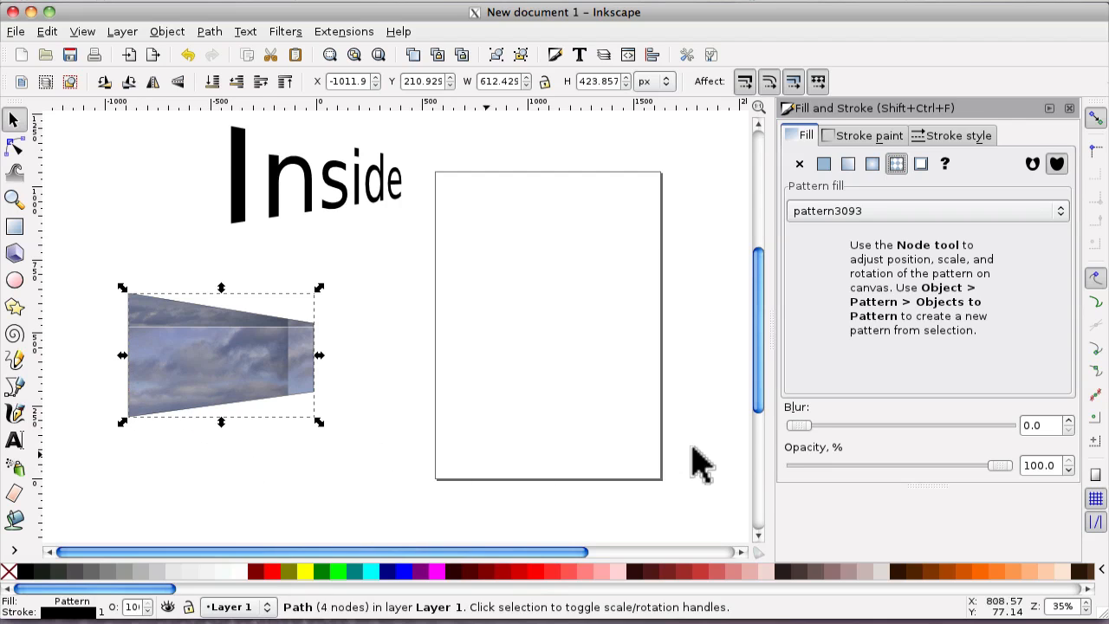
pyautogui.moveTo(936, 268)
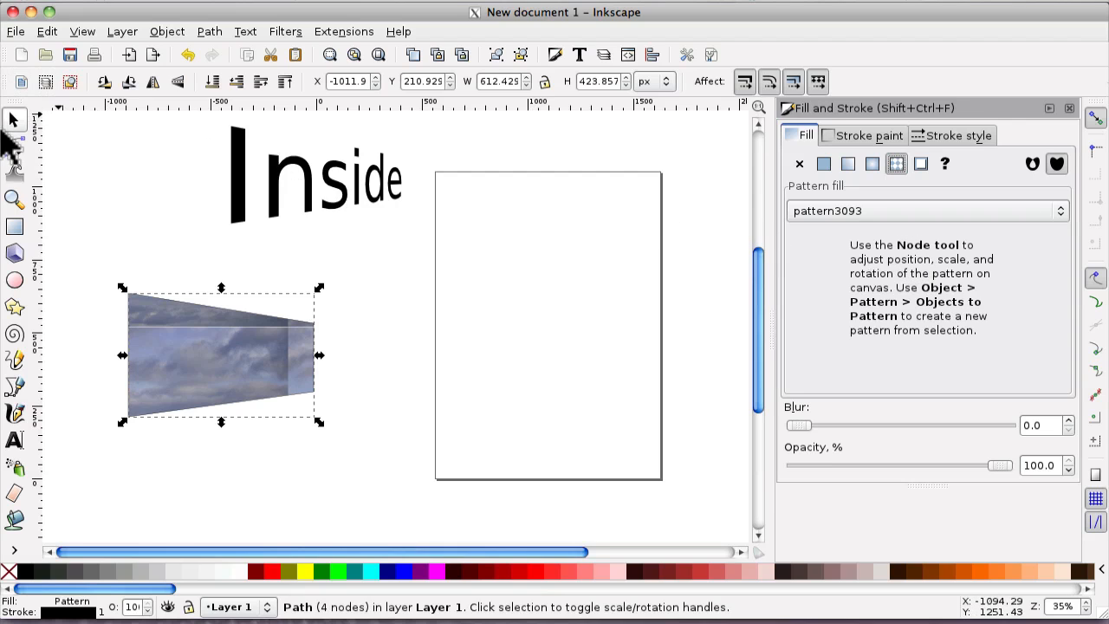
# With the Node tool's pattern handles, shift and enlarge the sky pattern to fill the trapezoid.
pyautogui.click(14, 144)
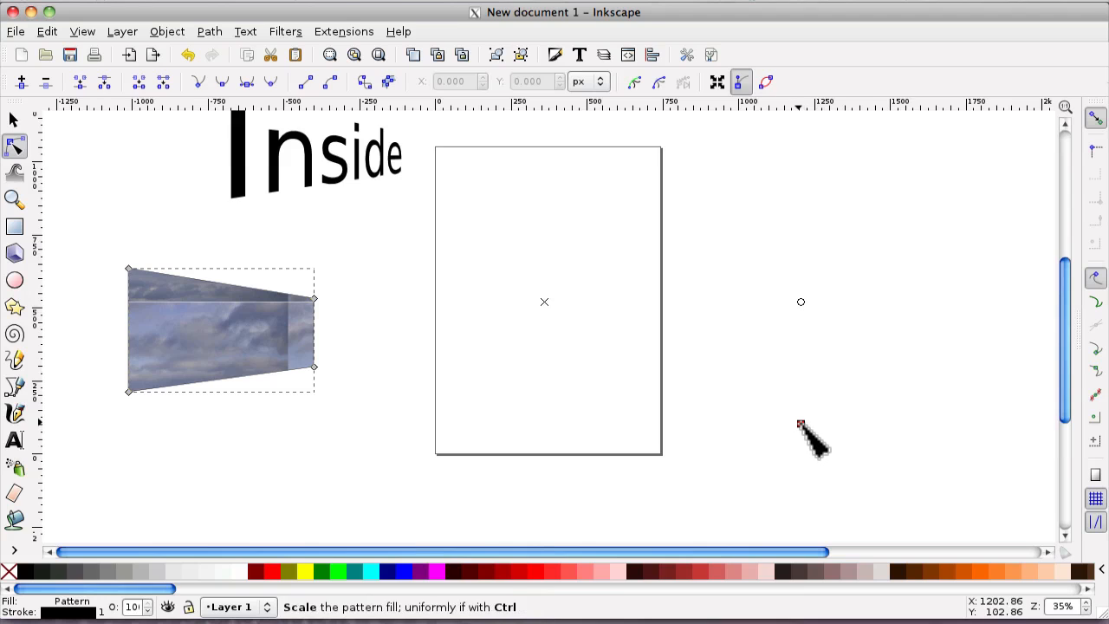
pyautogui.moveTo(811, 443)
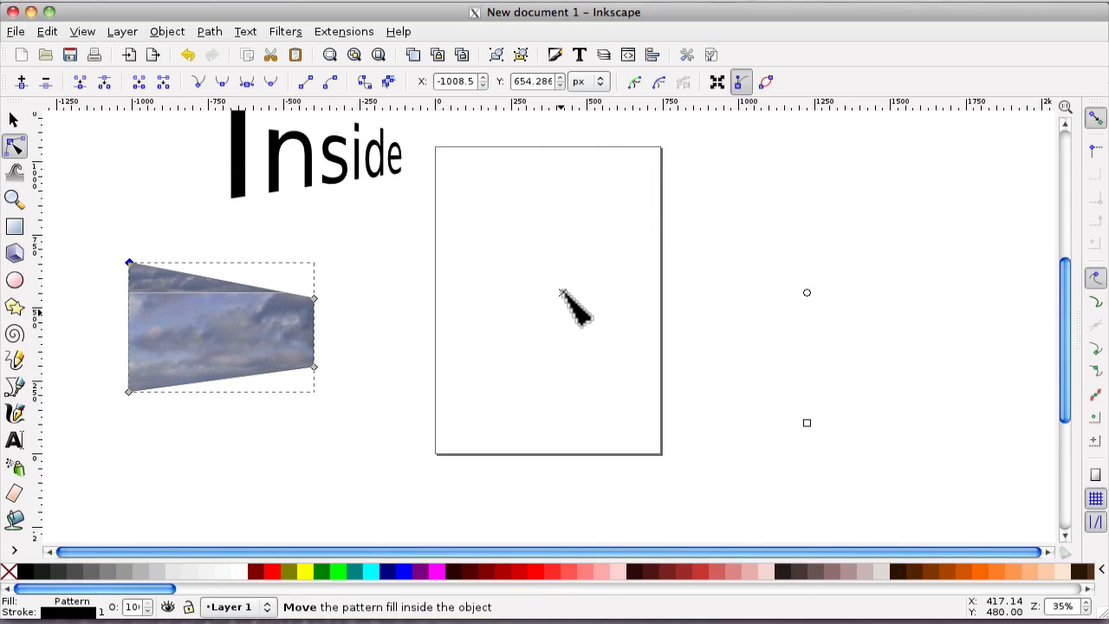
pyautogui.moveTo(572, 312); pyautogui.dragTo(575, 269)
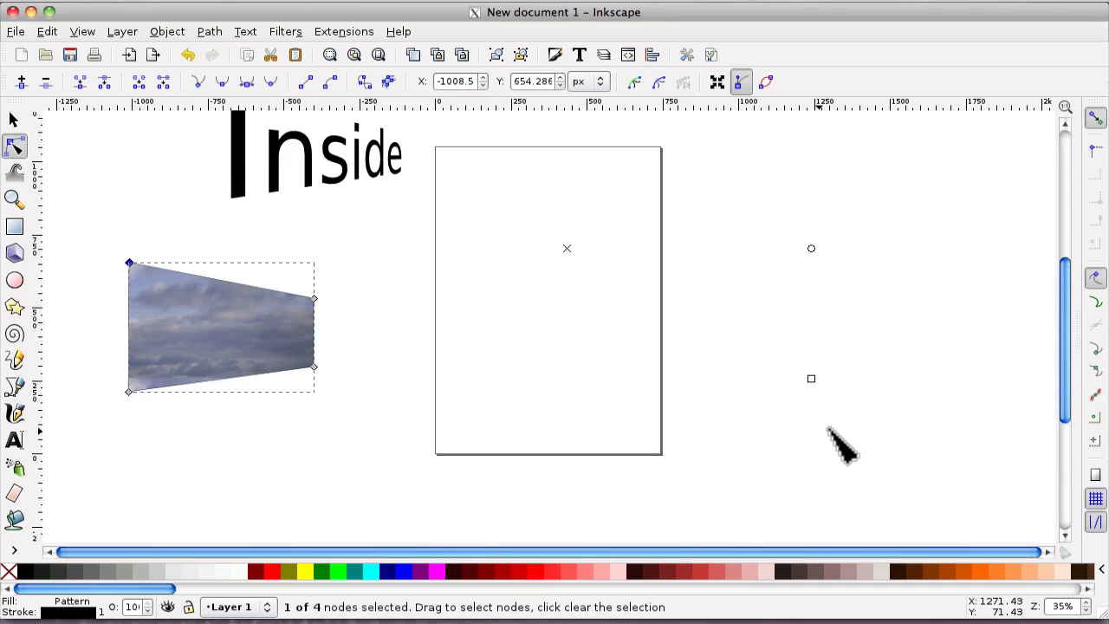
pyautogui.moveTo(811, 378); pyautogui.dragTo(807, 385)
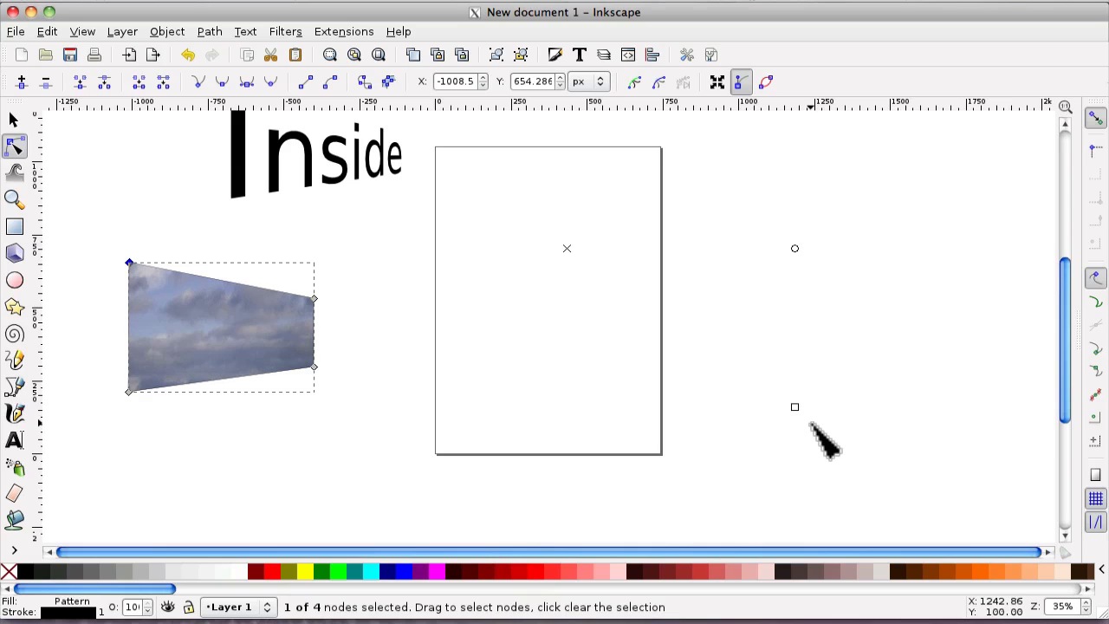
pyautogui.moveTo(828, 442)
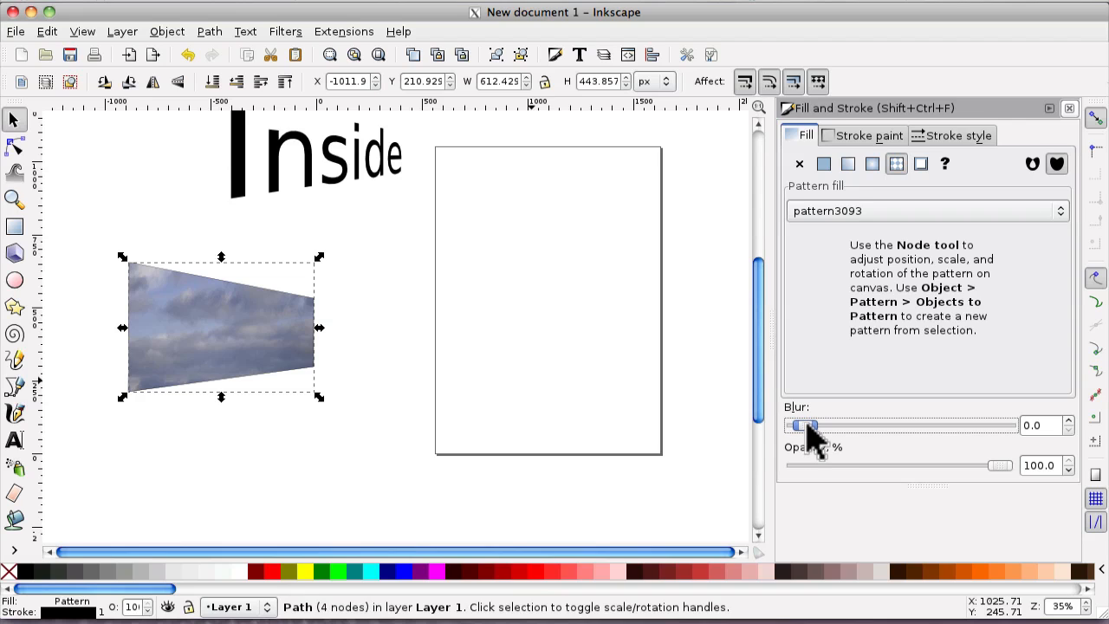
# Set the trapezoid's blur to 0.8 and its opacity to about 77%.
pyautogui.moveTo(793, 424); pyautogui.dragTo(832, 424)
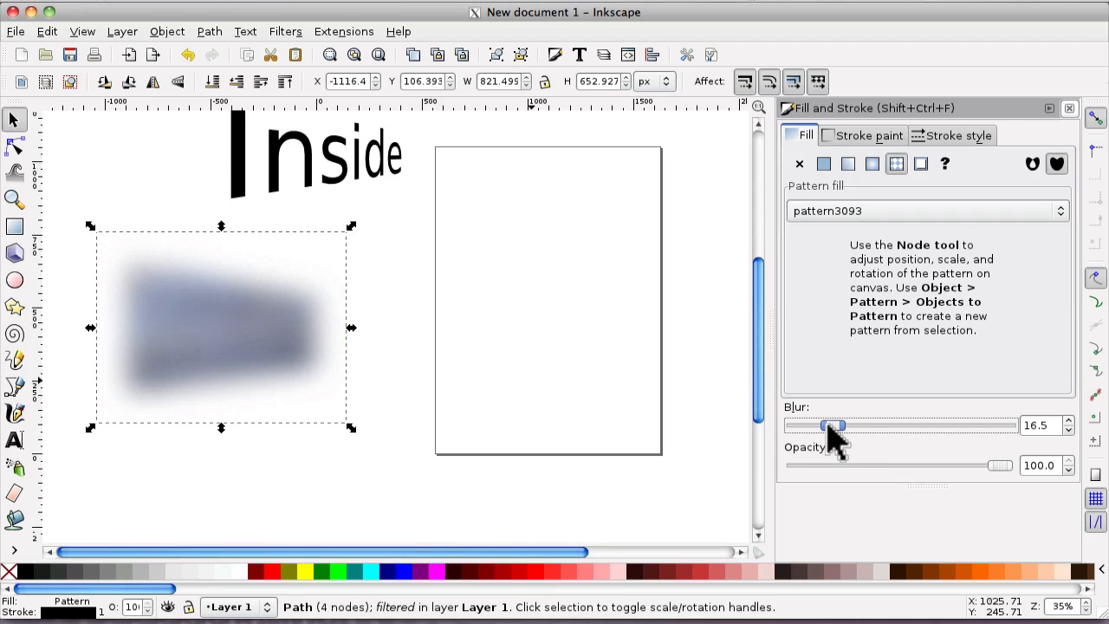
pyautogui.moveTo(835, 425); pyautogui.dragTo(806, 424)
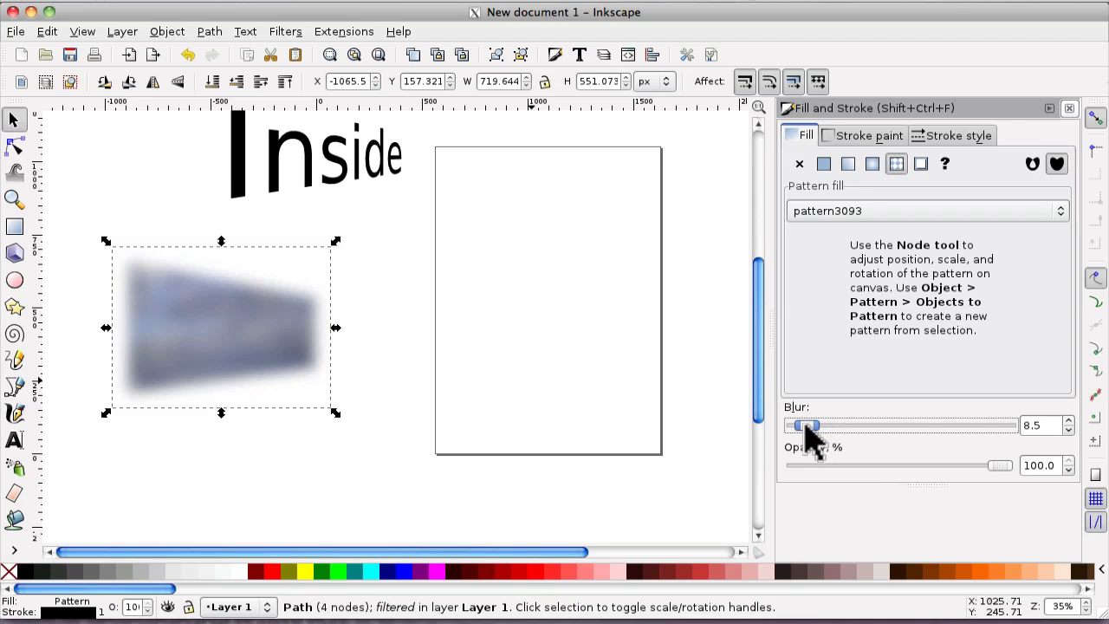
pyautogui.moveTo(805, 424); pyautogui.dragTo(797, 425)
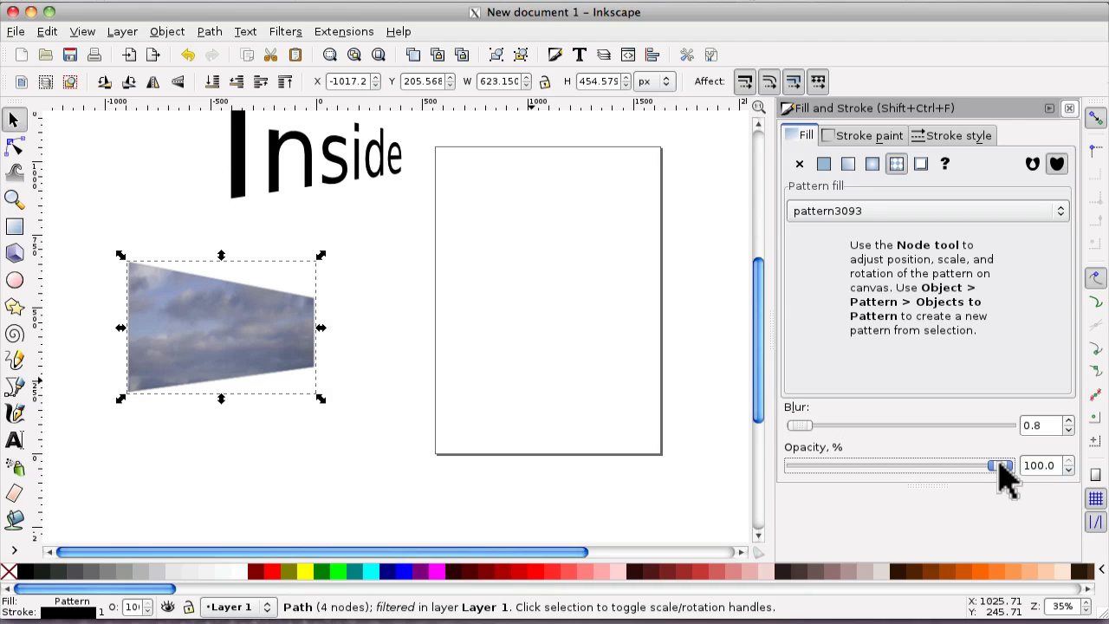
pyautogui.moveTo(996, 465); pyautogui.dragTo(952, 464)
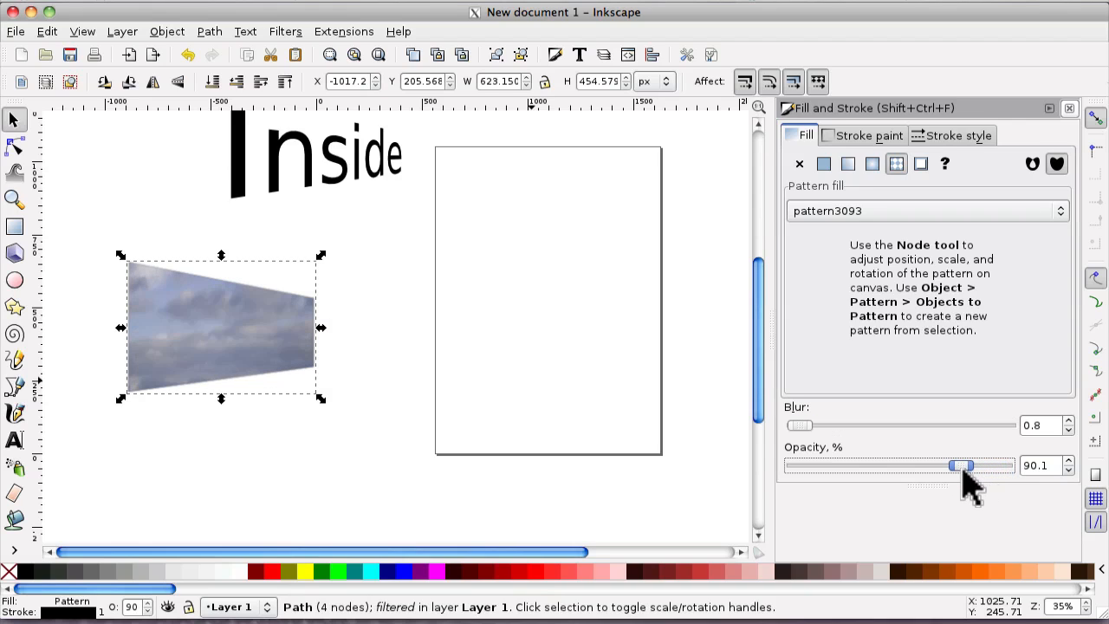
pyautogui.moveTo(970, 464); pyautogui.dragTo(952, 464)
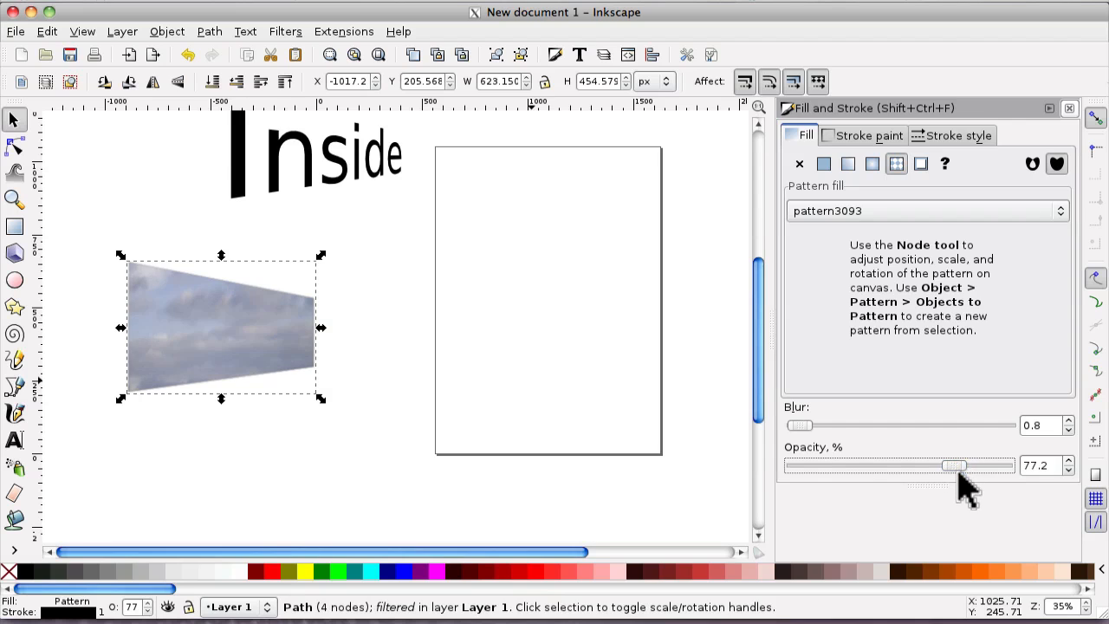
pyautogui.click(1069, 107)
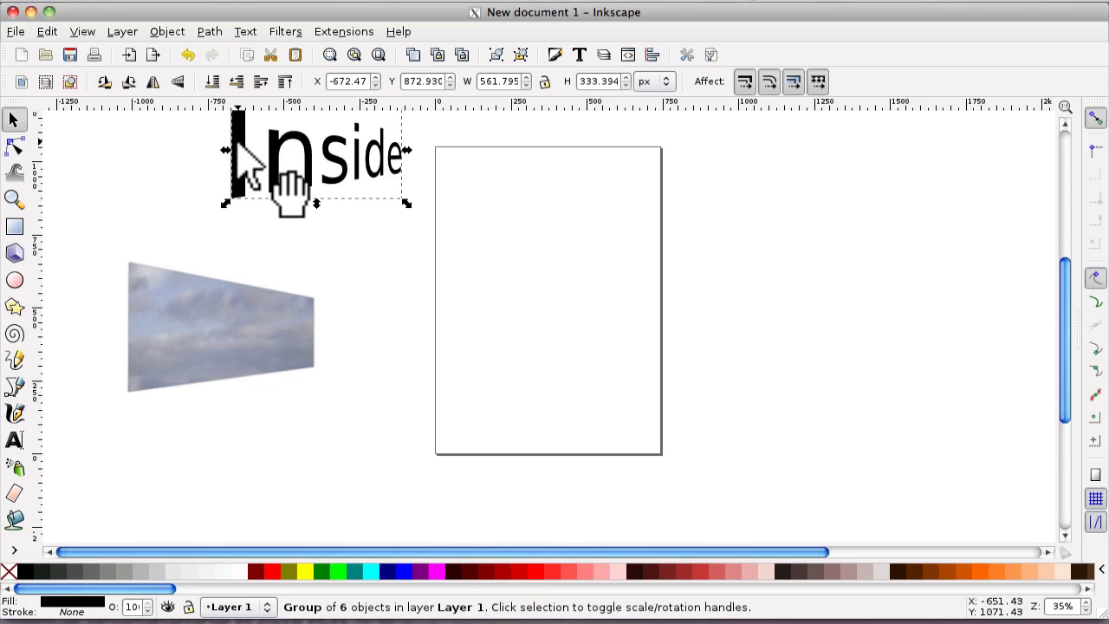
# Drag the warped 'Inside' word down onto the upper part of the sky trapezoid.
pyautogui.moveTo(291, 159); pyautogui.dragTo(199, 347)
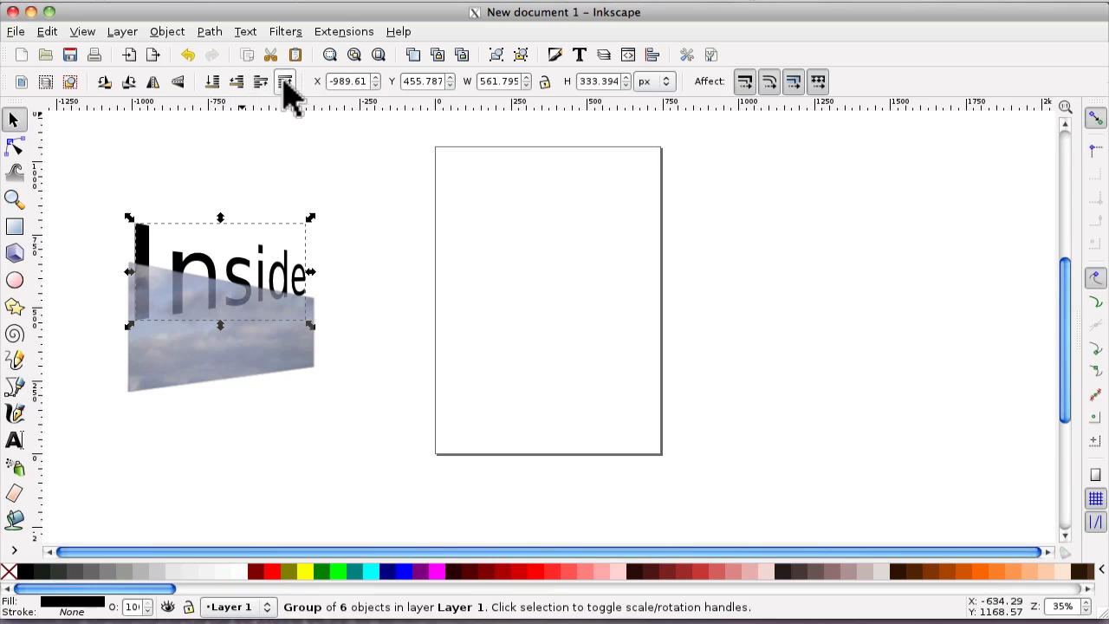
pyautogui.moveTo(286, 81)
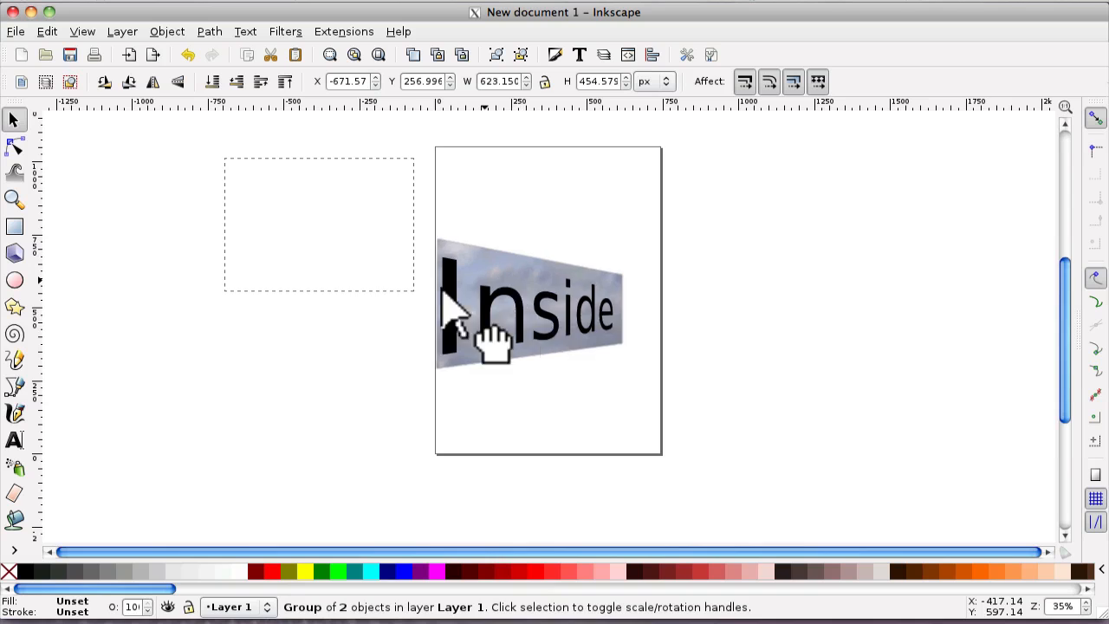
# Move the grouped 'Inside' word and sky trapezoid to sit left of the page.
pyautogui.moveTo(533, 311); pyautogui.dragTo(269, 373)
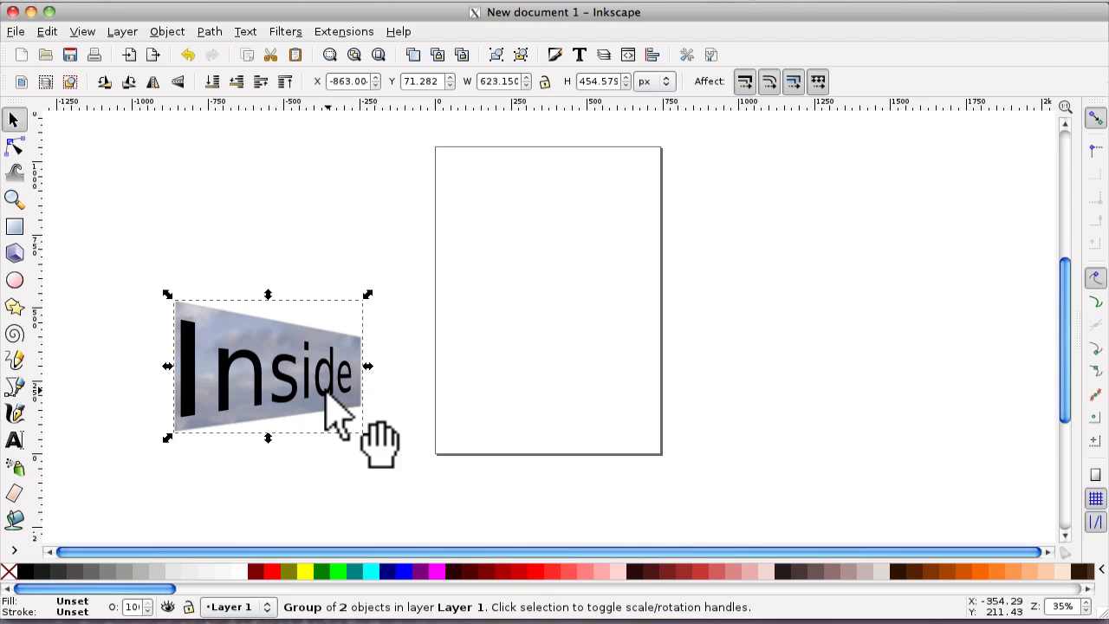
pyautogui.moveTo(303, 263)
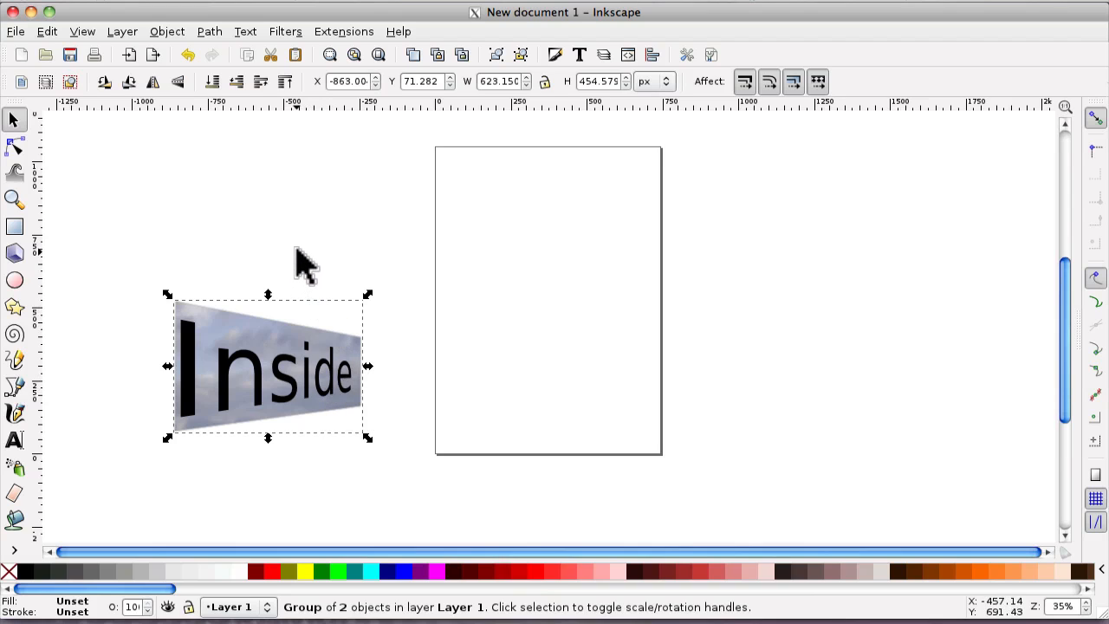
pyautogui.moveTo(315, 264)
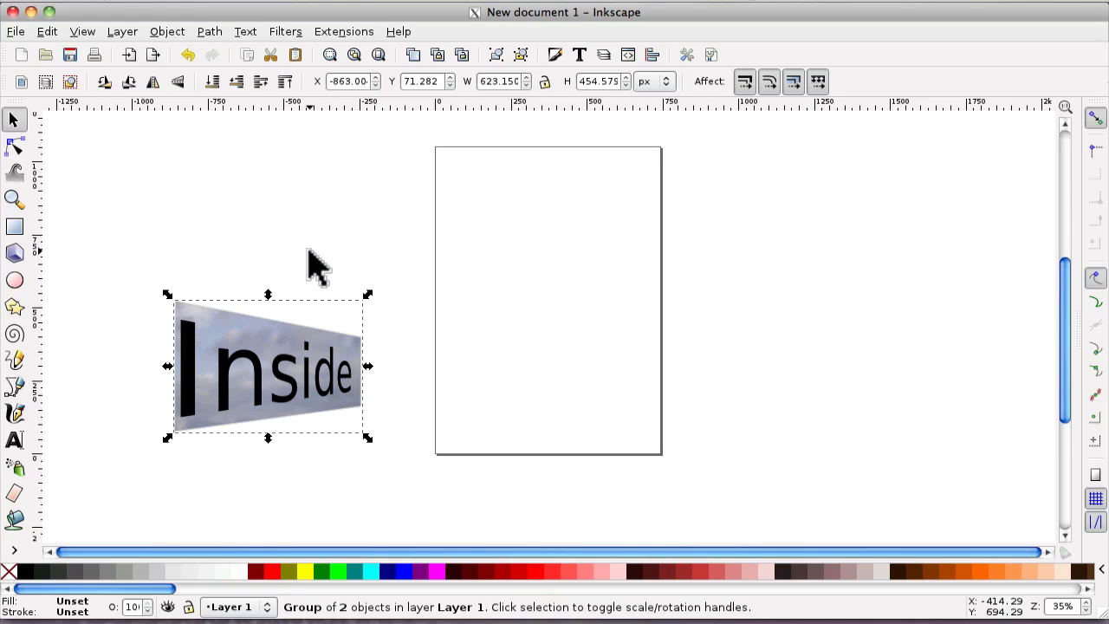
pyautogui.moveTo(320, 274)
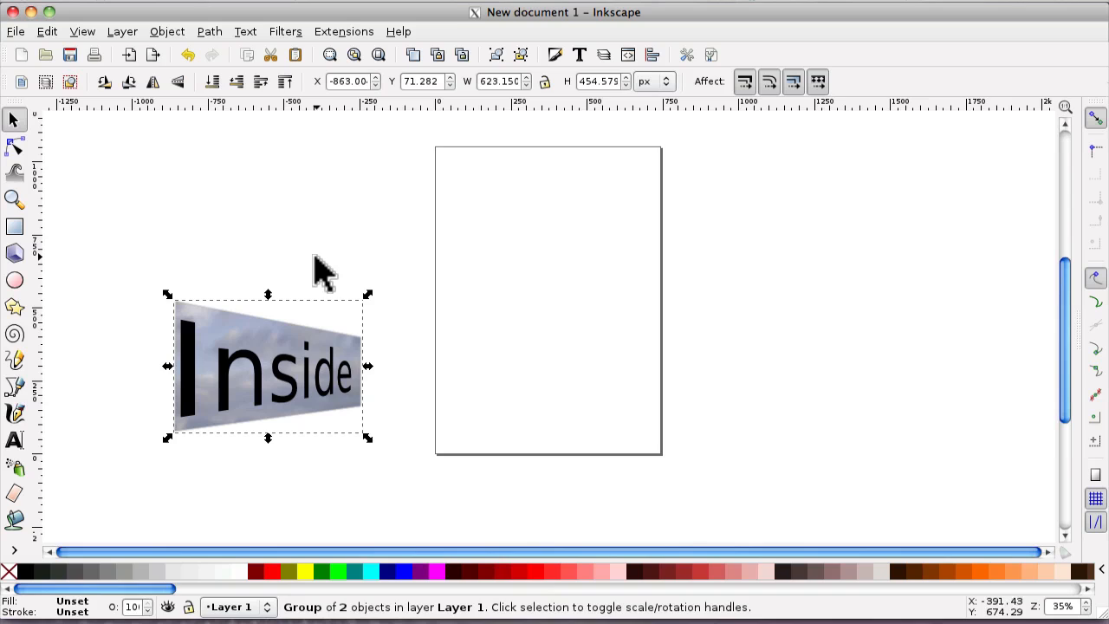
pyautogui.moveTo(315, 303)
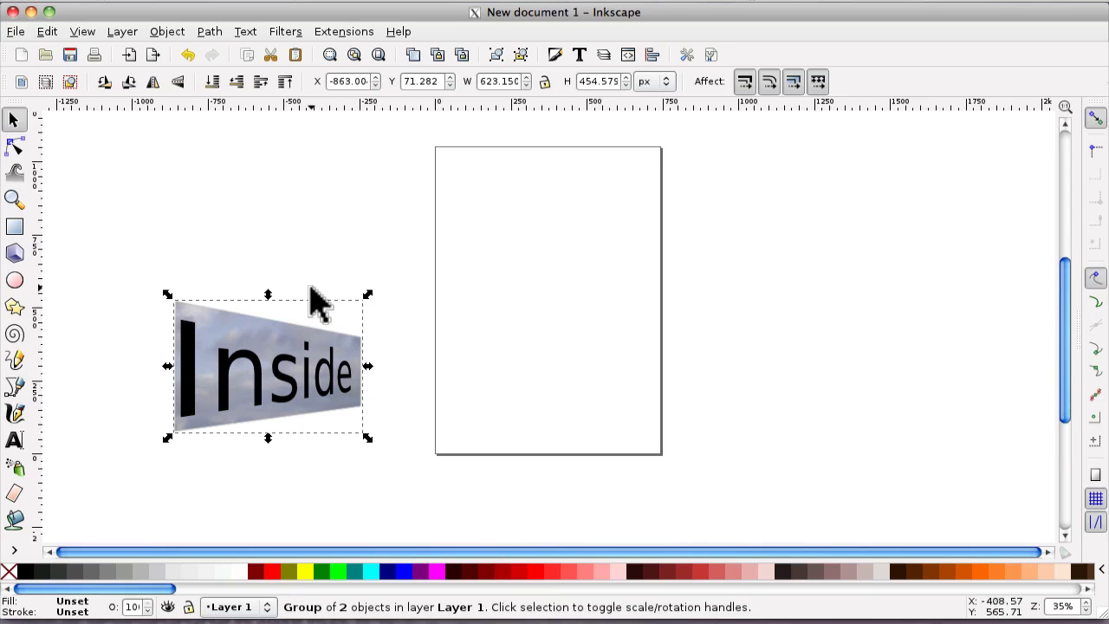
pyautogui.moveTo(523, 211)
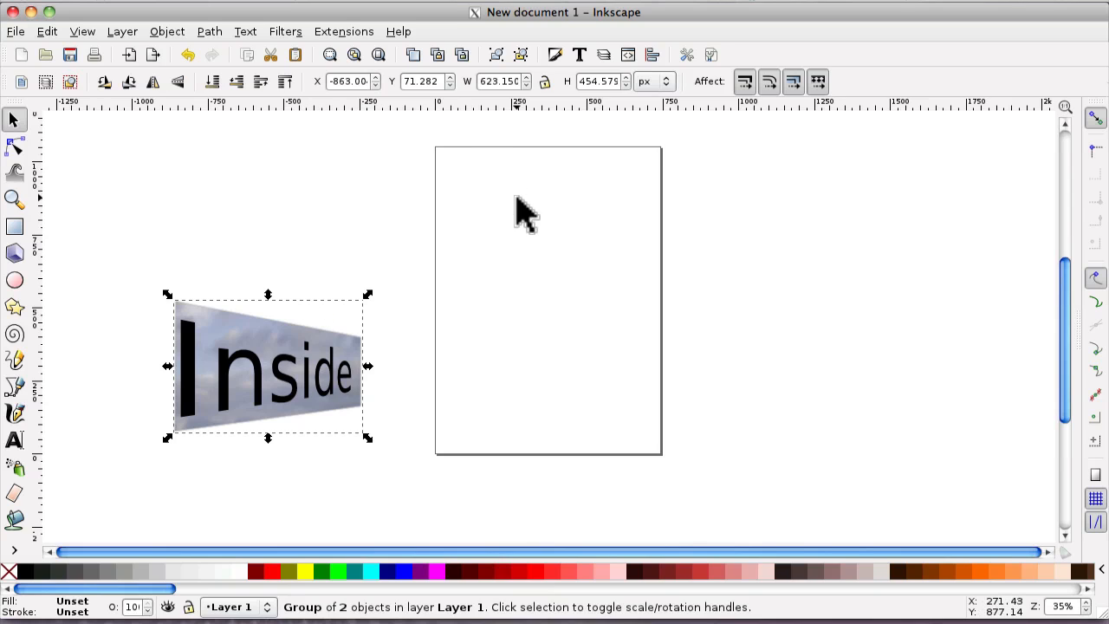